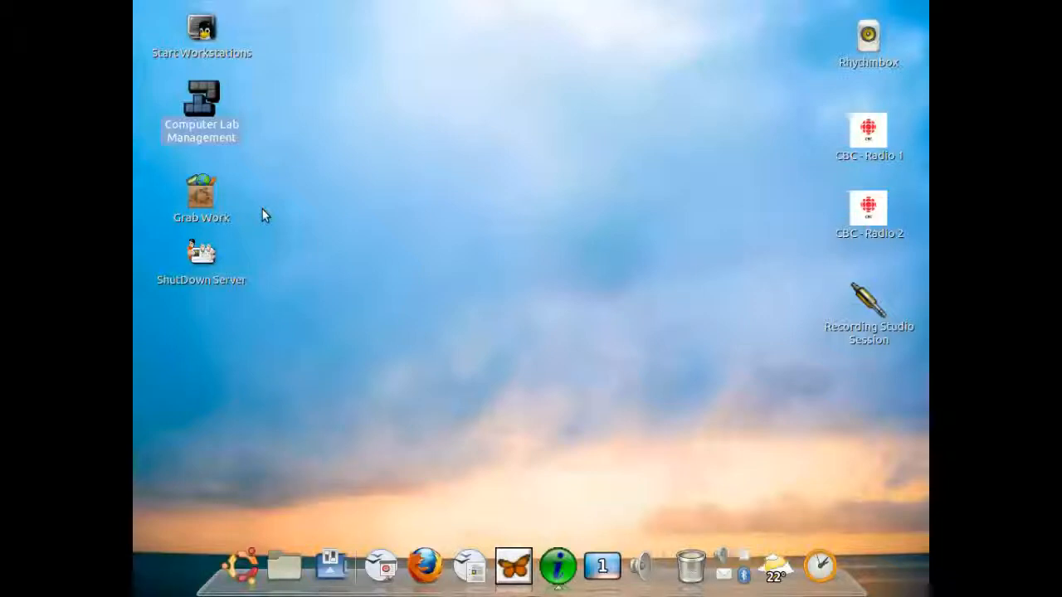
mouse_move(274, 435)
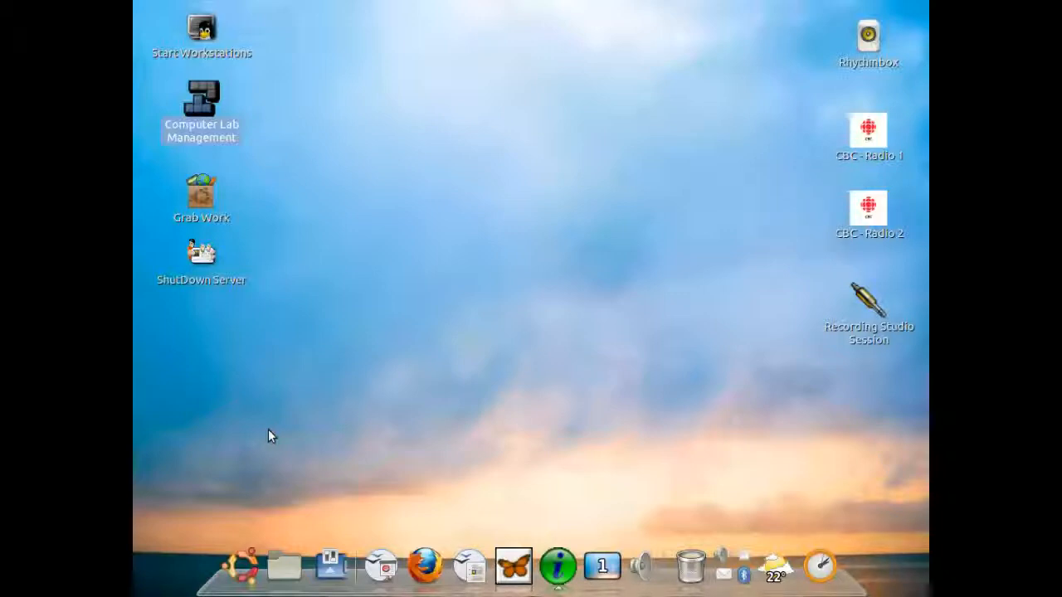
mouse_move(252, 494)
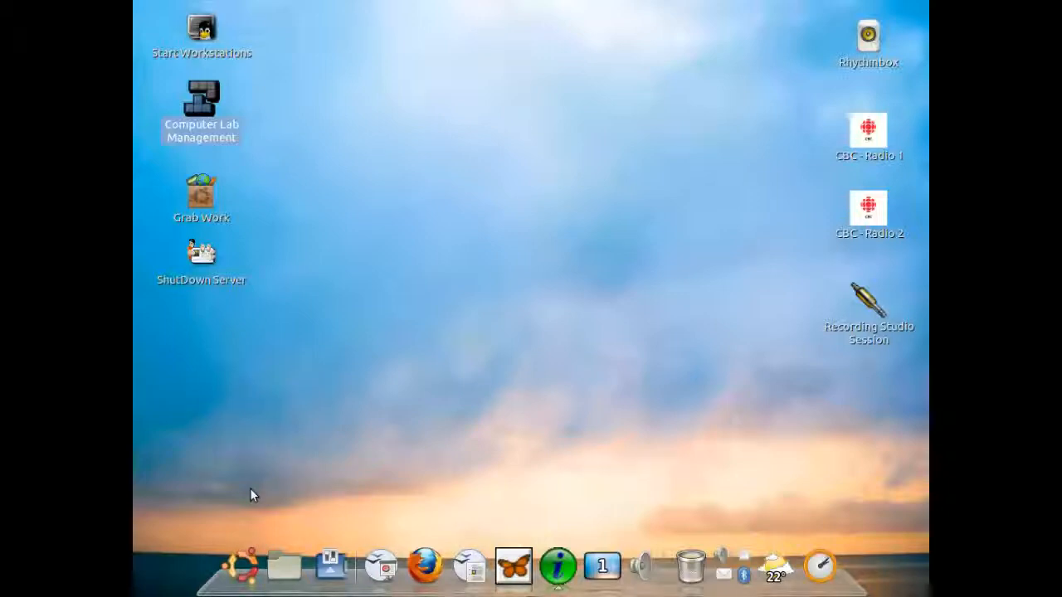
mouse_move(224, 534)
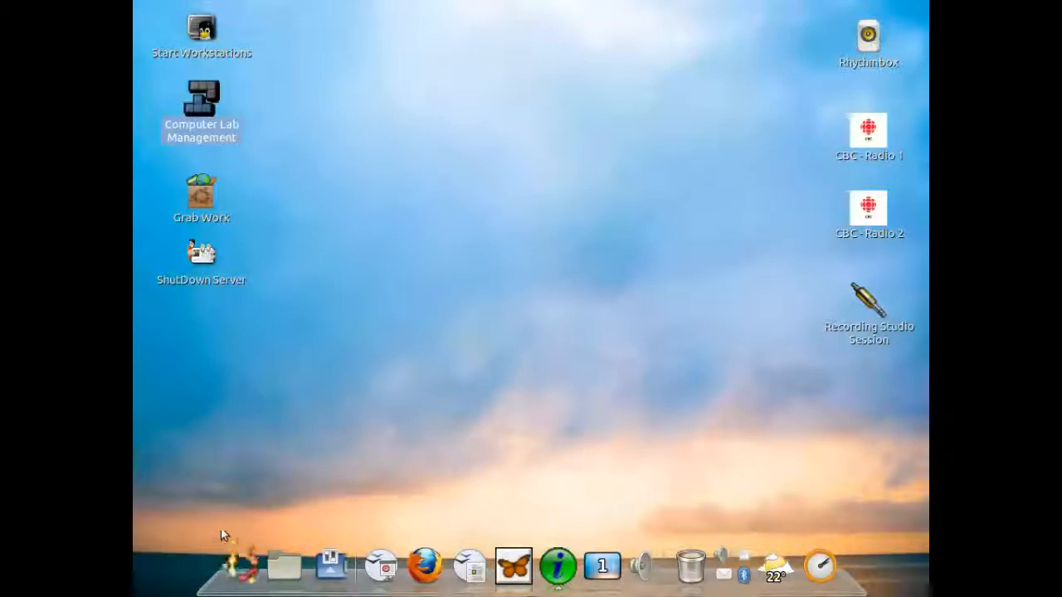
mouse_move(241, 564)
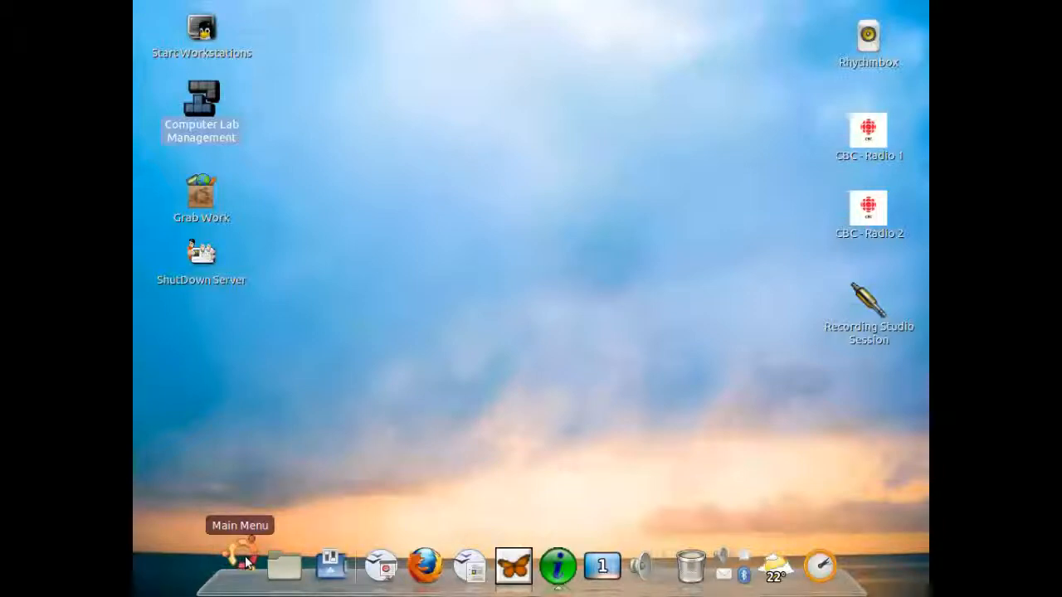
Launch Audacity from the Sound & Video group of the Ubuntu main menu
left_click(240, 568)
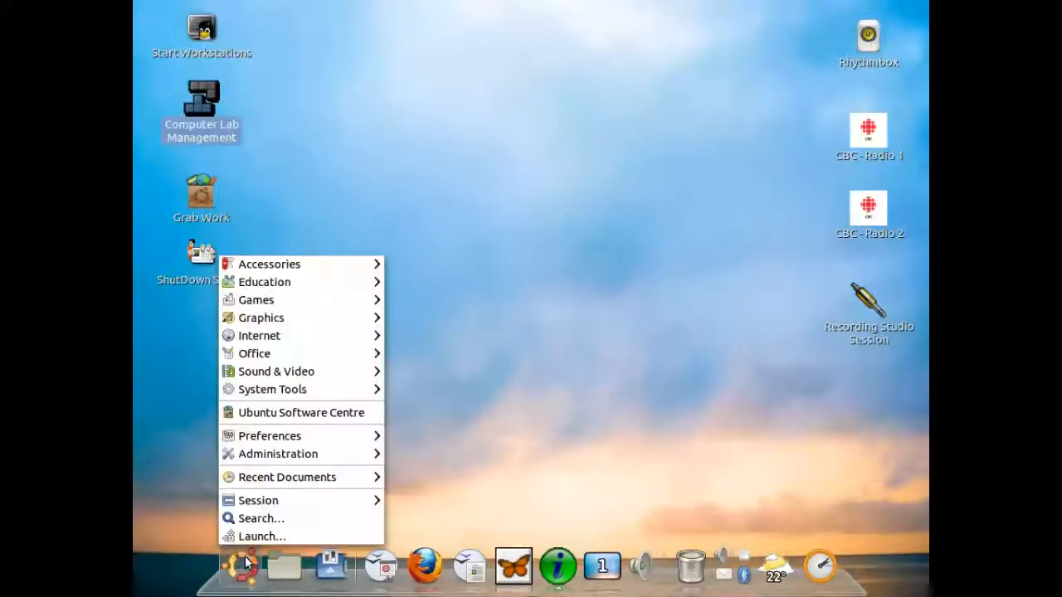
left_click(275, 371)
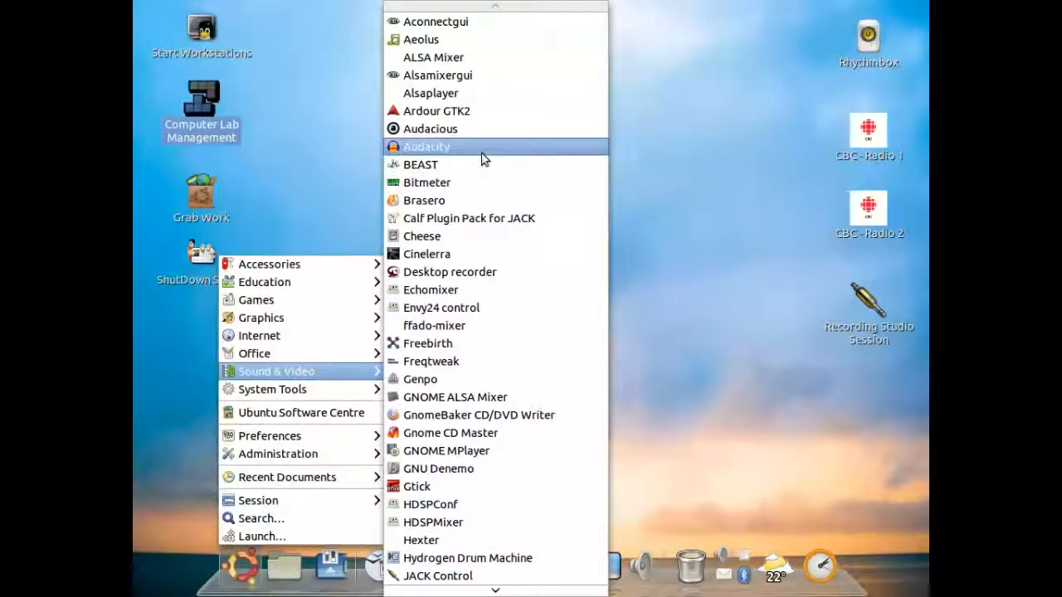
left_click(426, 146)
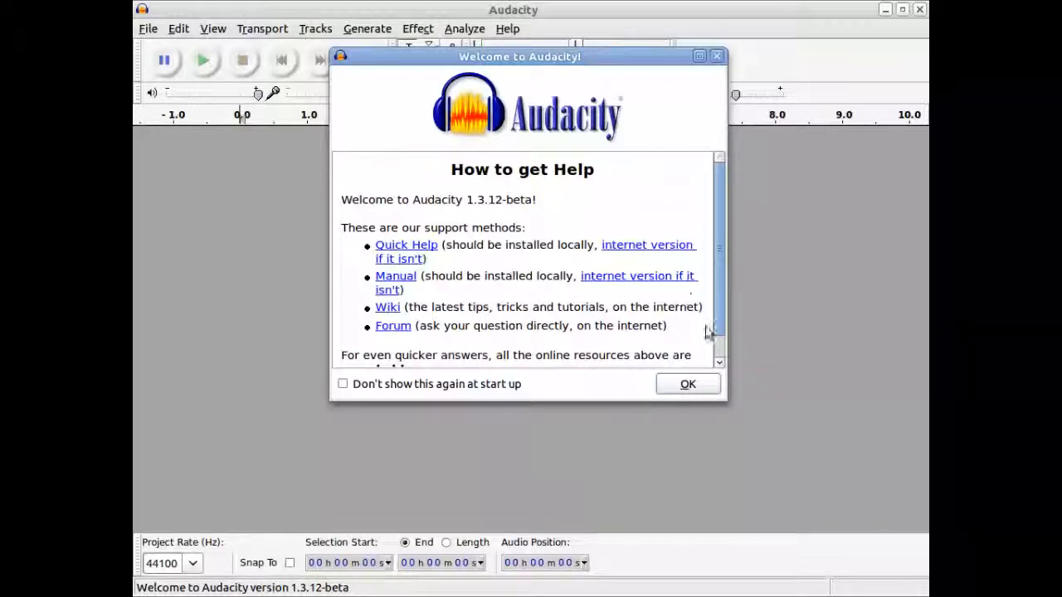
Dismiss the Welcome to Audacity dialog to reach the empty project window
left_click(687, 383)
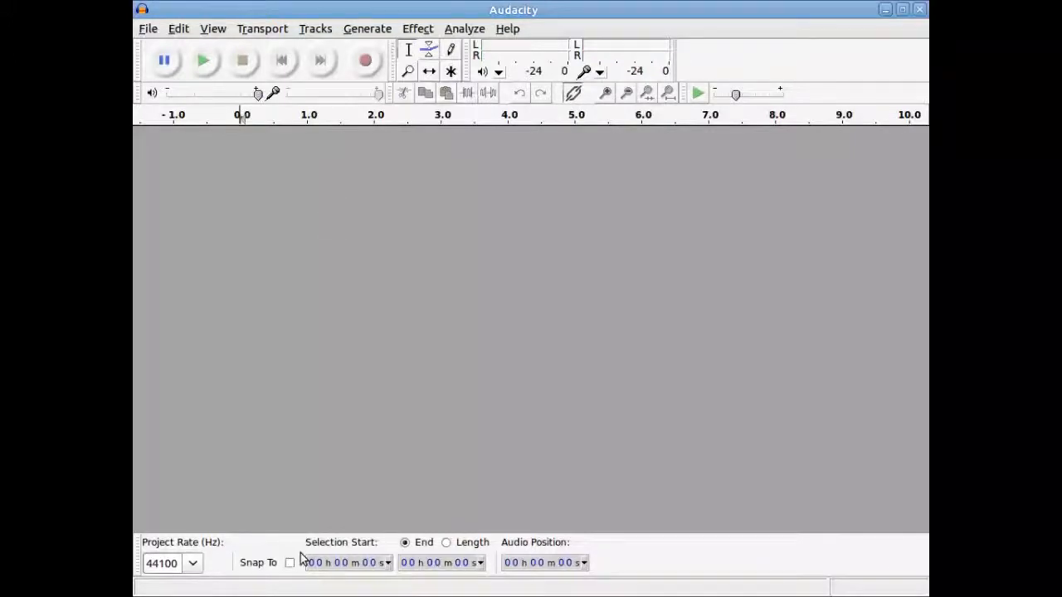
mouse_move(219, 551)
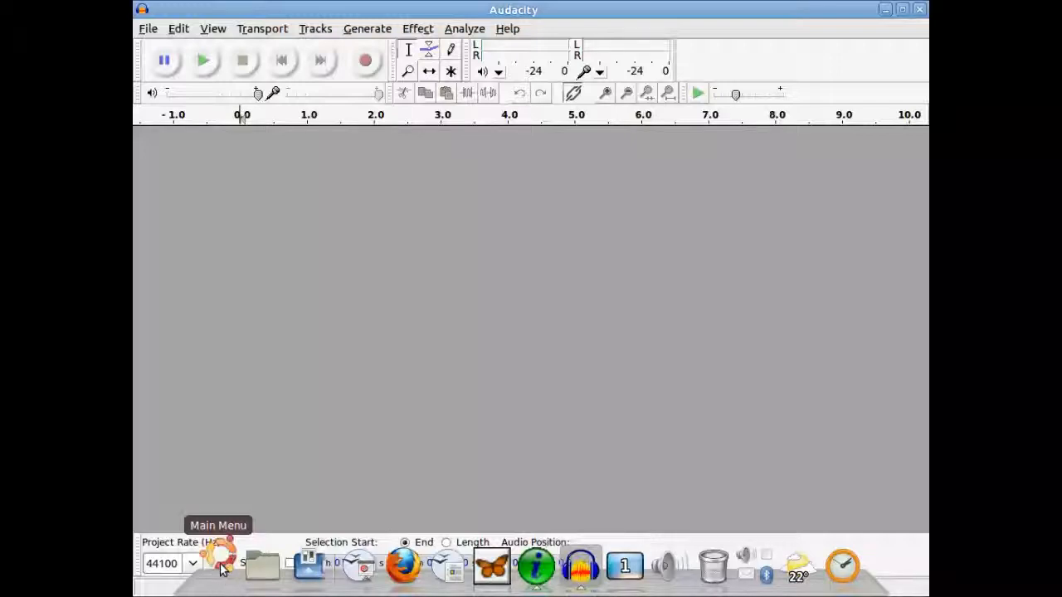
mouse_move(225, 561)
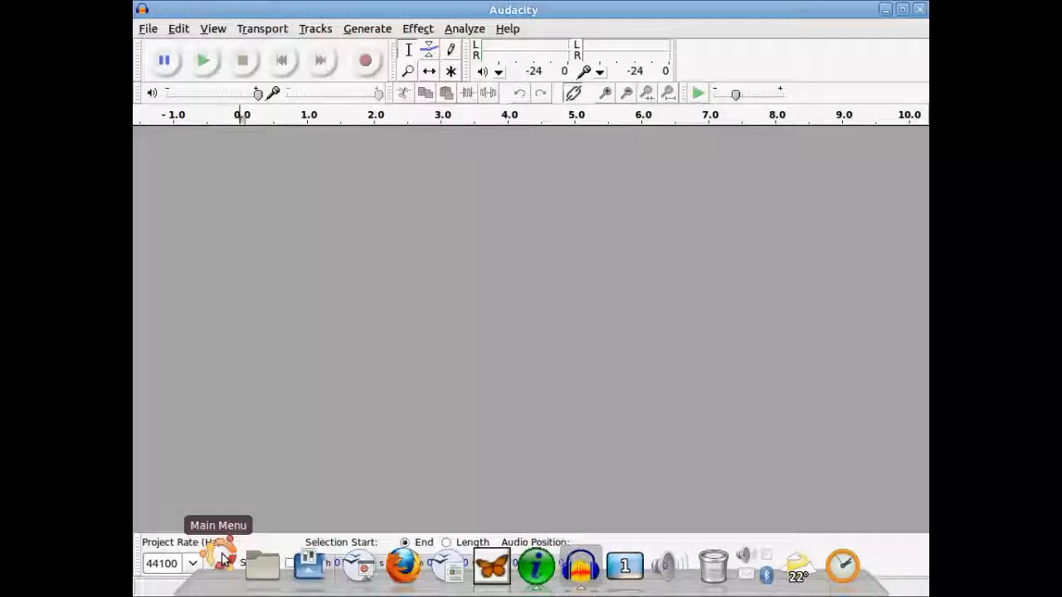
Verify LifeCam Cinema Analog Mono as the input device in Sound Preferences, then close them
left_click(219, 565)
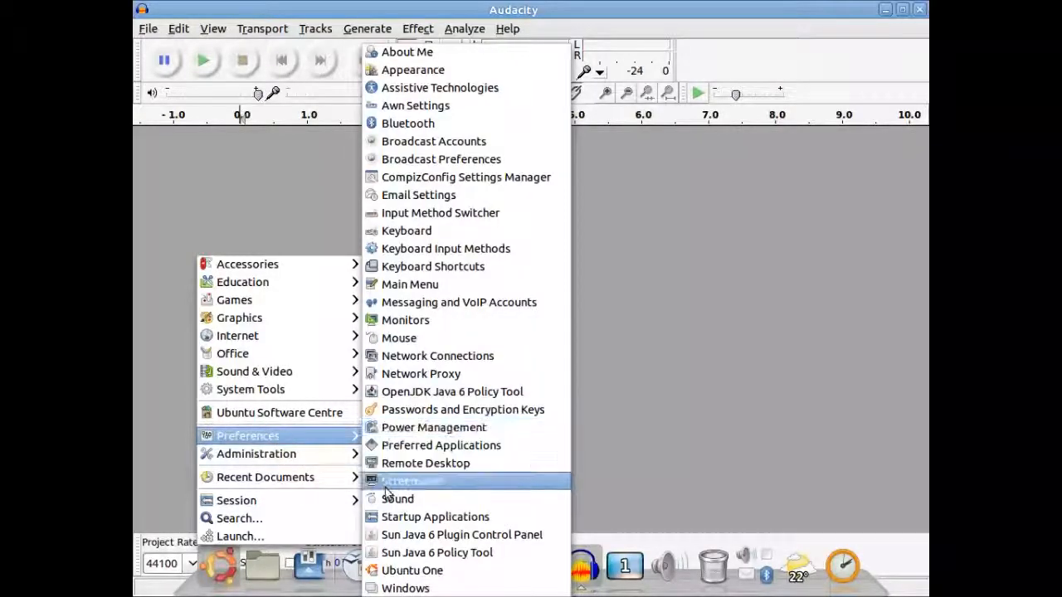
left_click(398, 498)
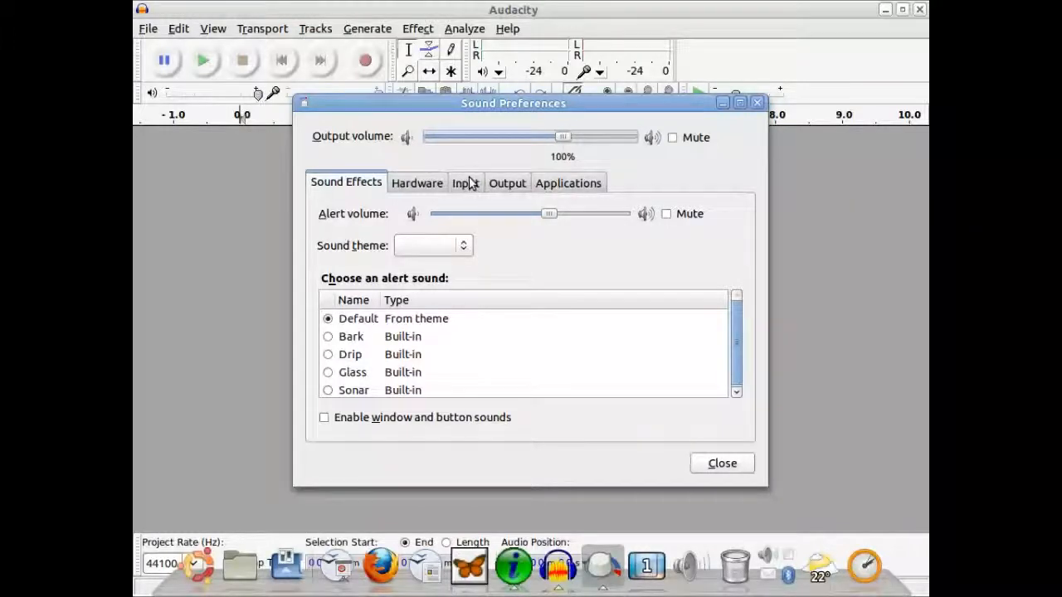
left_click(465, 182)
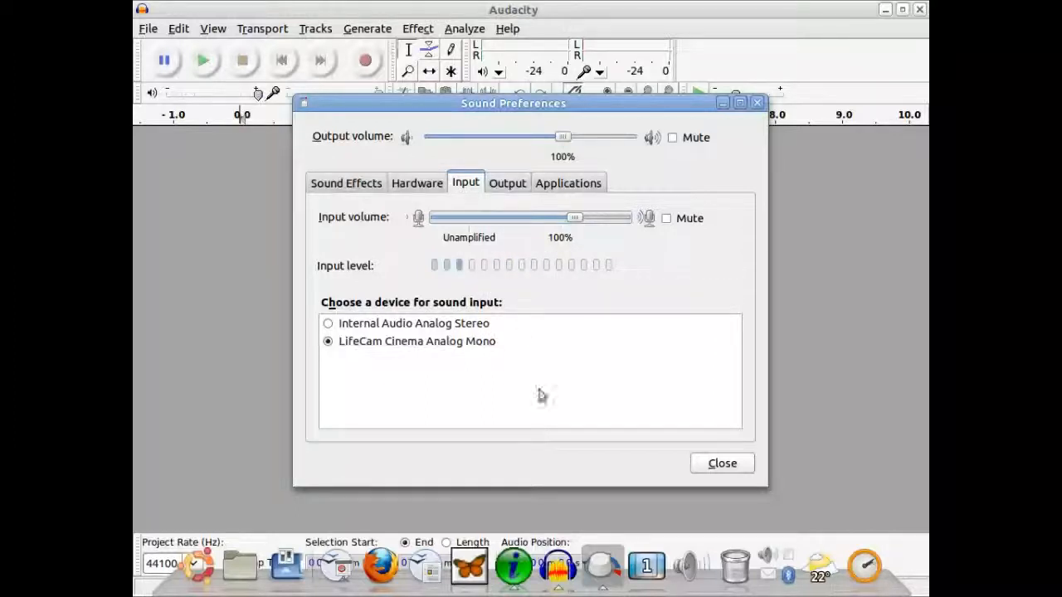
mouse_move(660, 455)
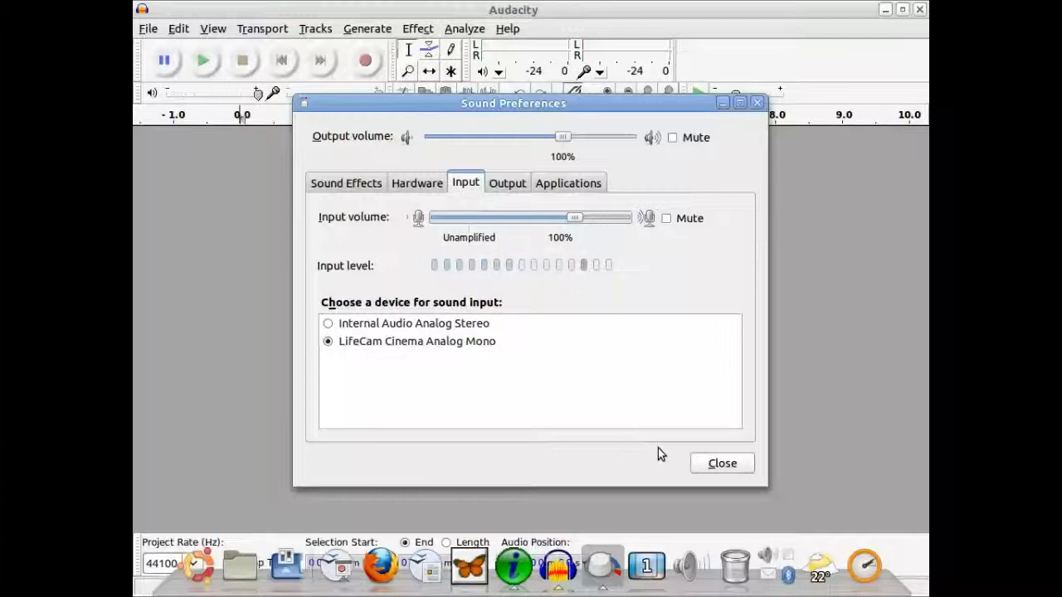
mouse_move(671, 458)
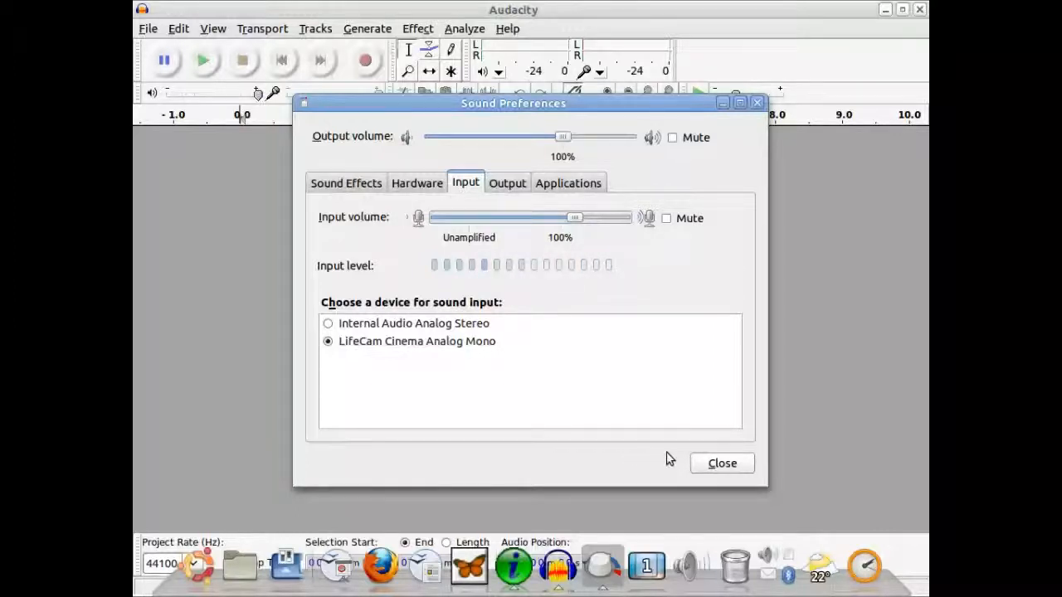
left_click(720, 463)
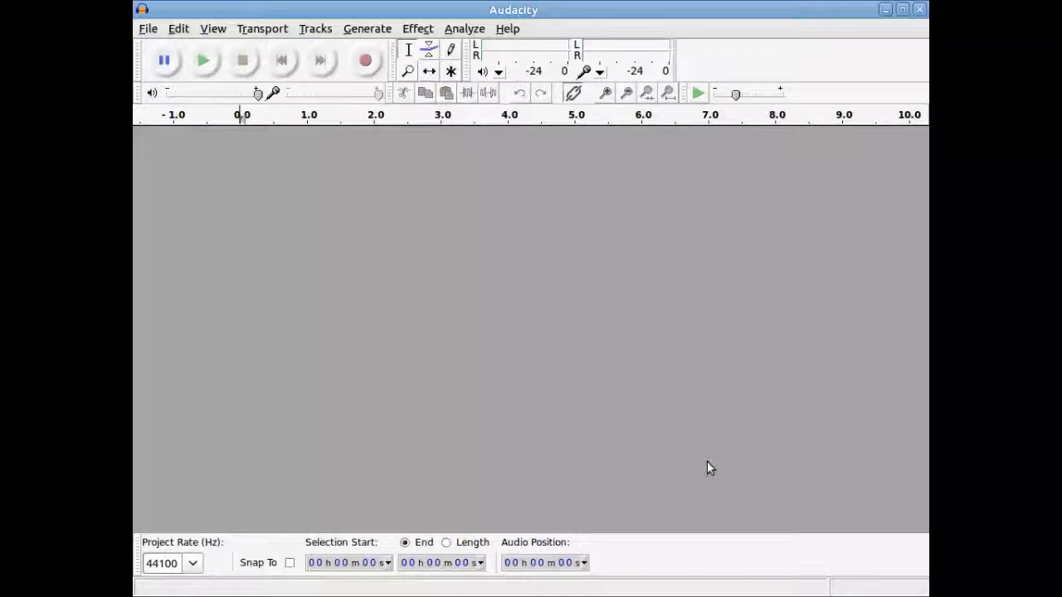
mouse_move(504, 332)
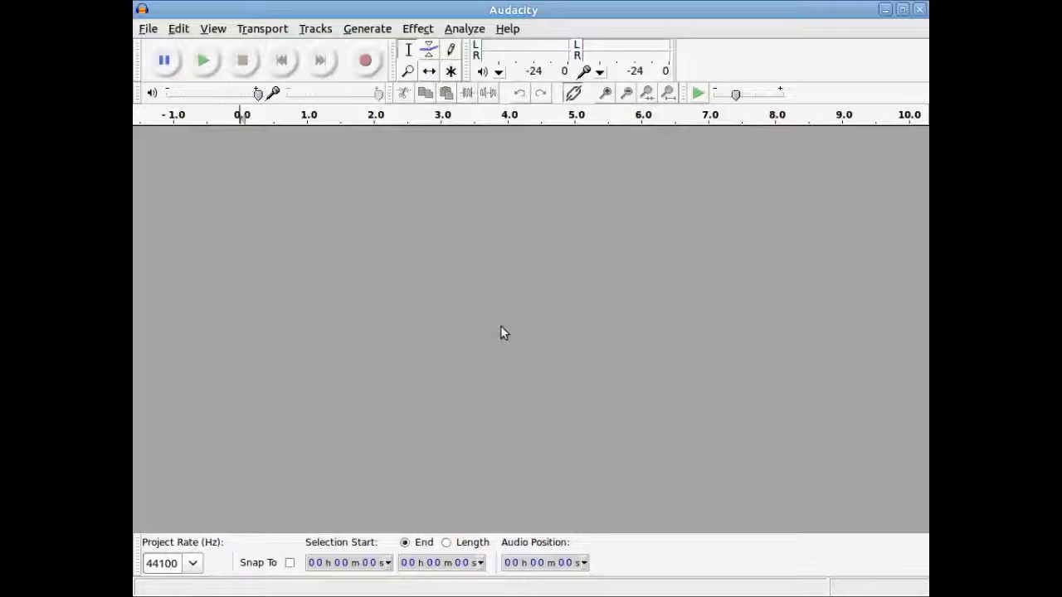
mouse_move(361, 274)
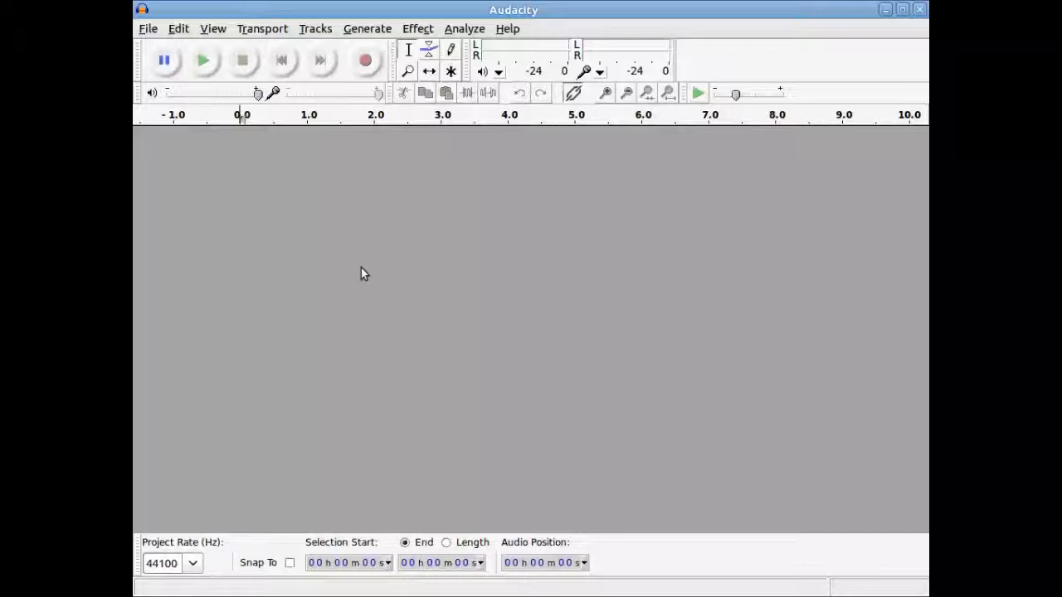
mouse_move(149, 33)
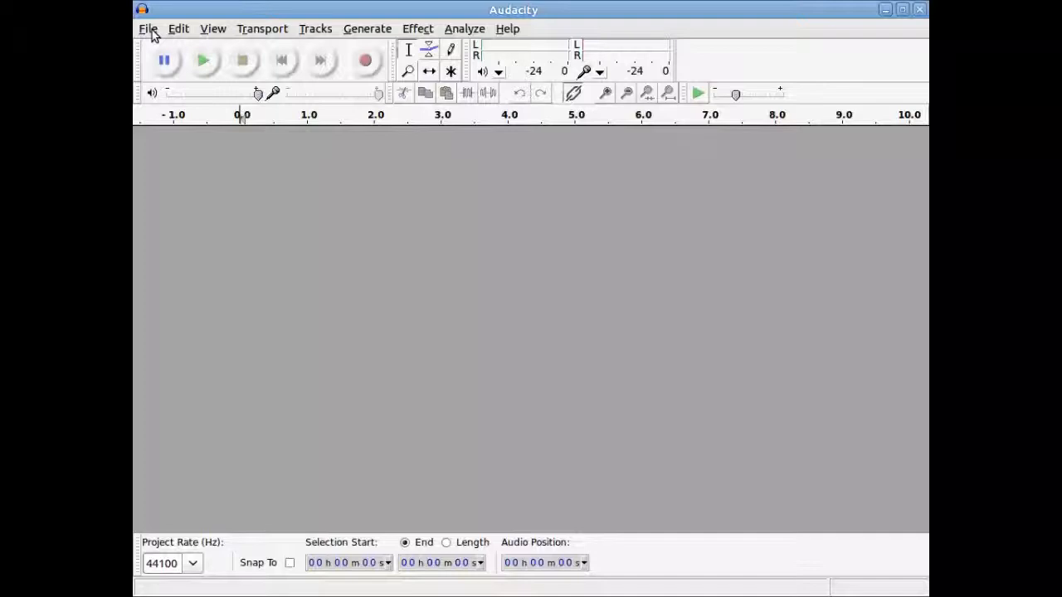
mouse_move(172, 183)
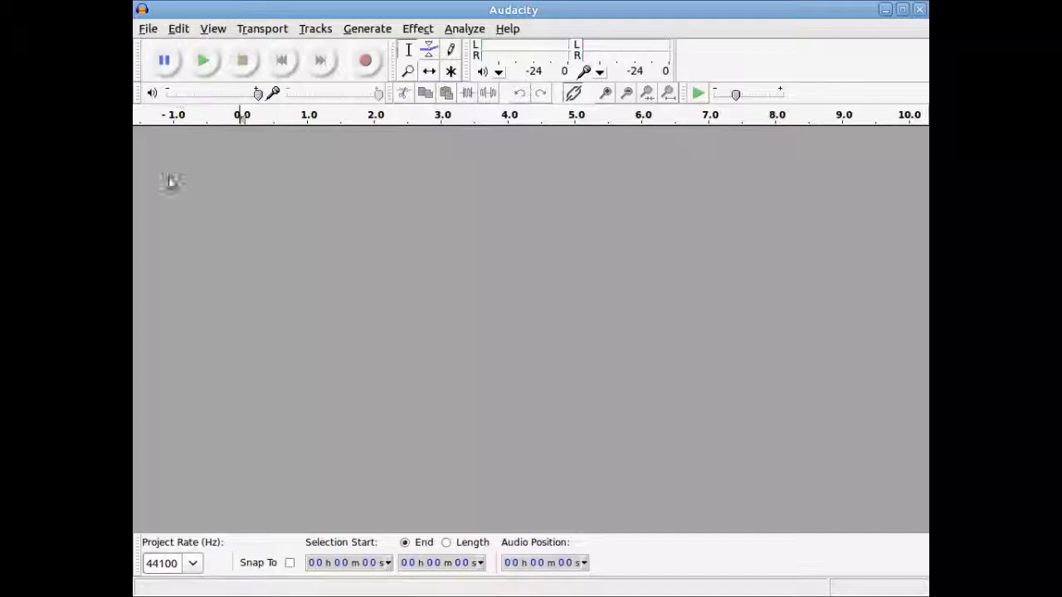
mouse_move(153, 33)
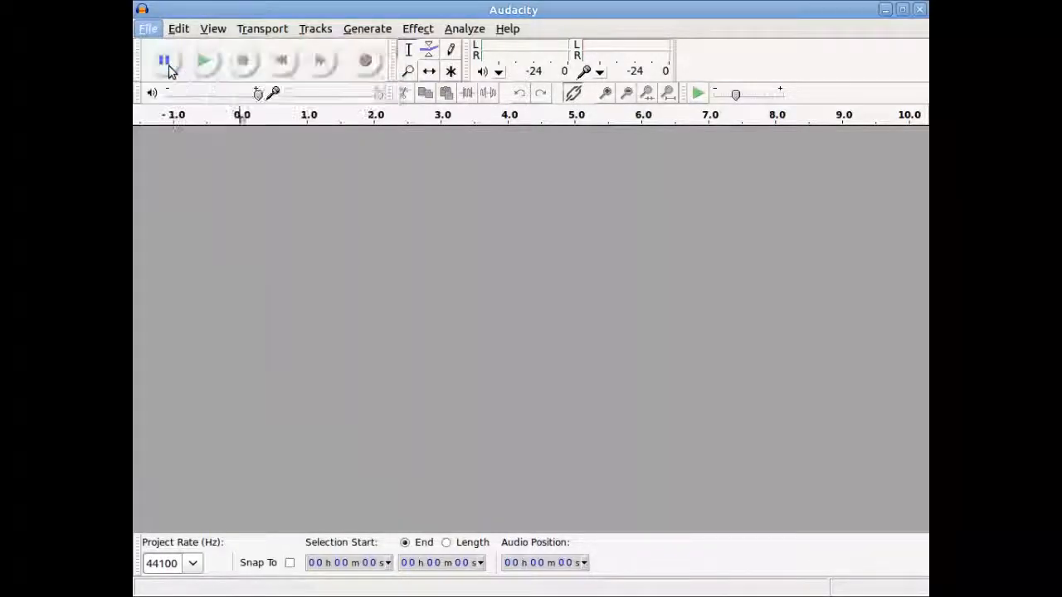
Import the JustOneThing_NoVocals audio from Music > MyCommercial as a stereo track
left_click(147, 29)
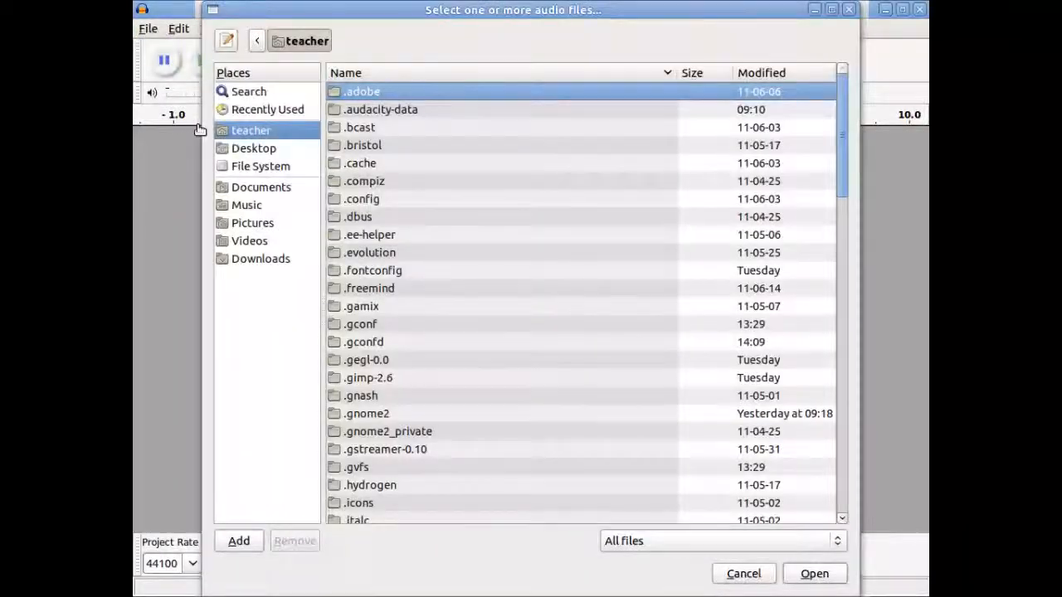
mouse_move(249, 213)
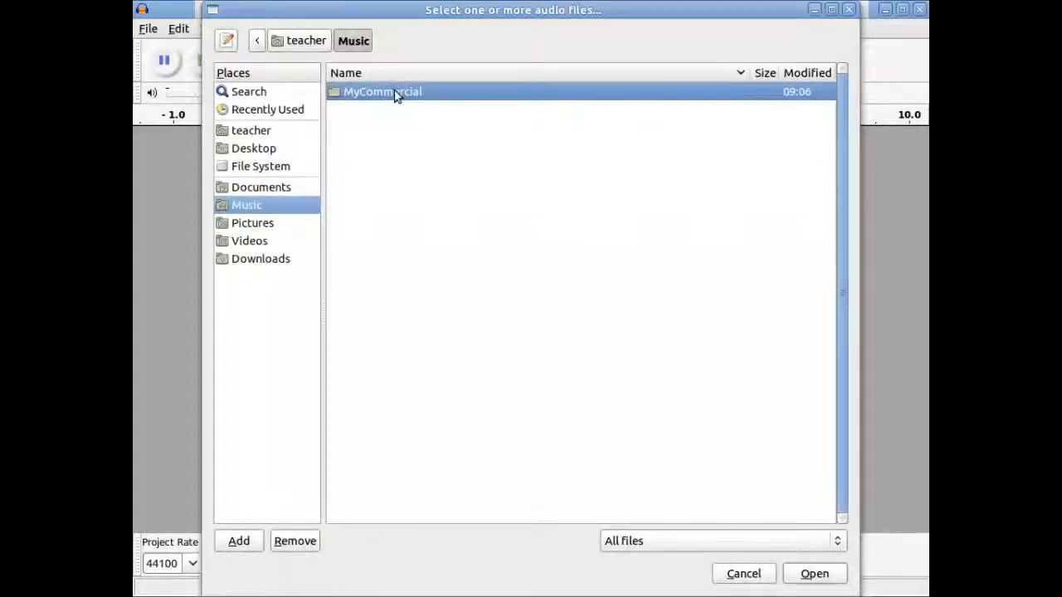
double_click(381, 91)
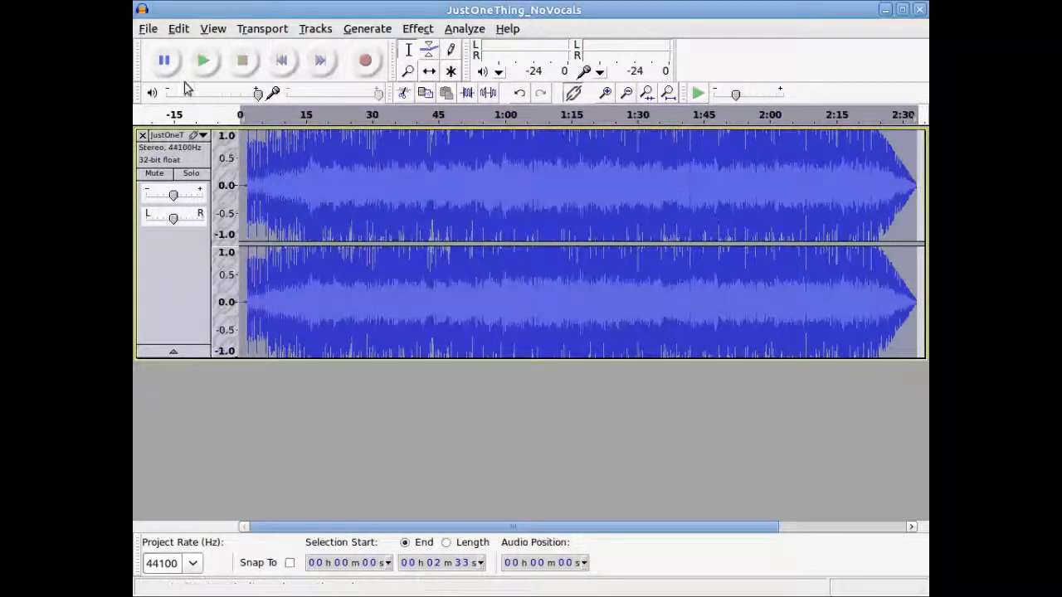
left_click(179, 28)
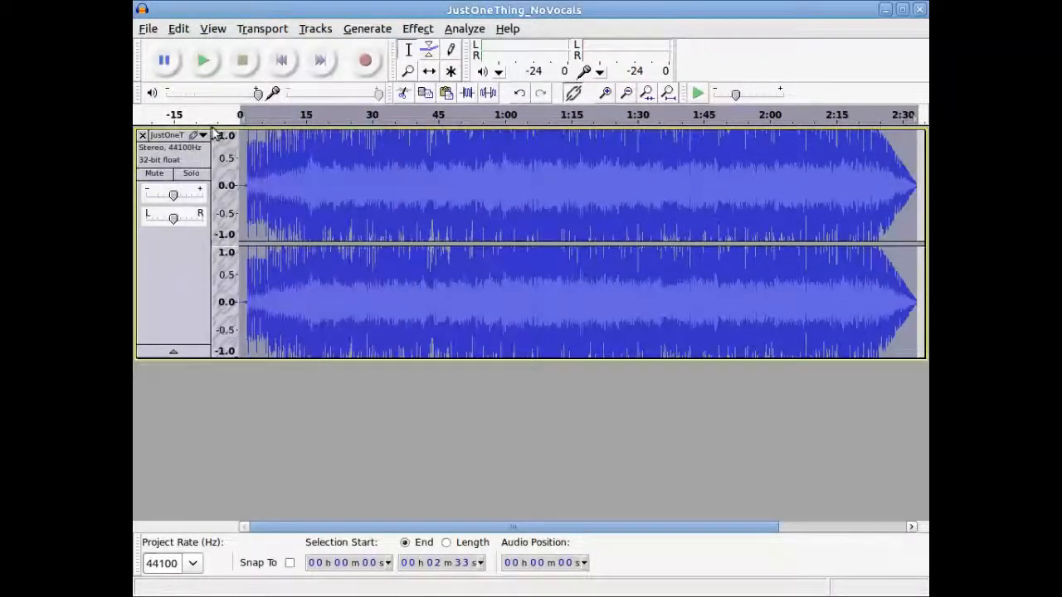
mouse_move(203, 60)
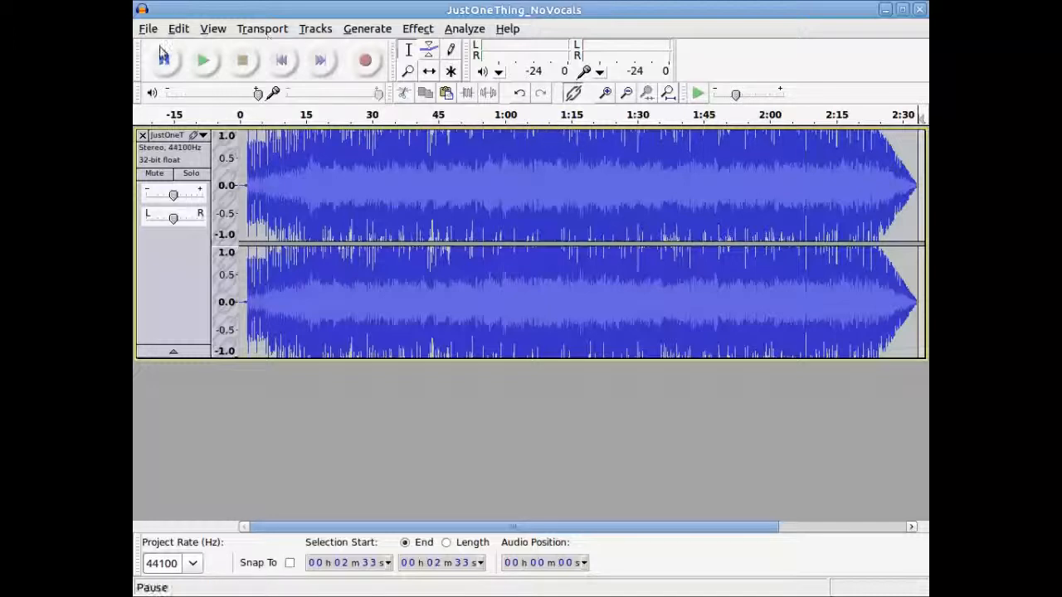
left_click(179, 28)
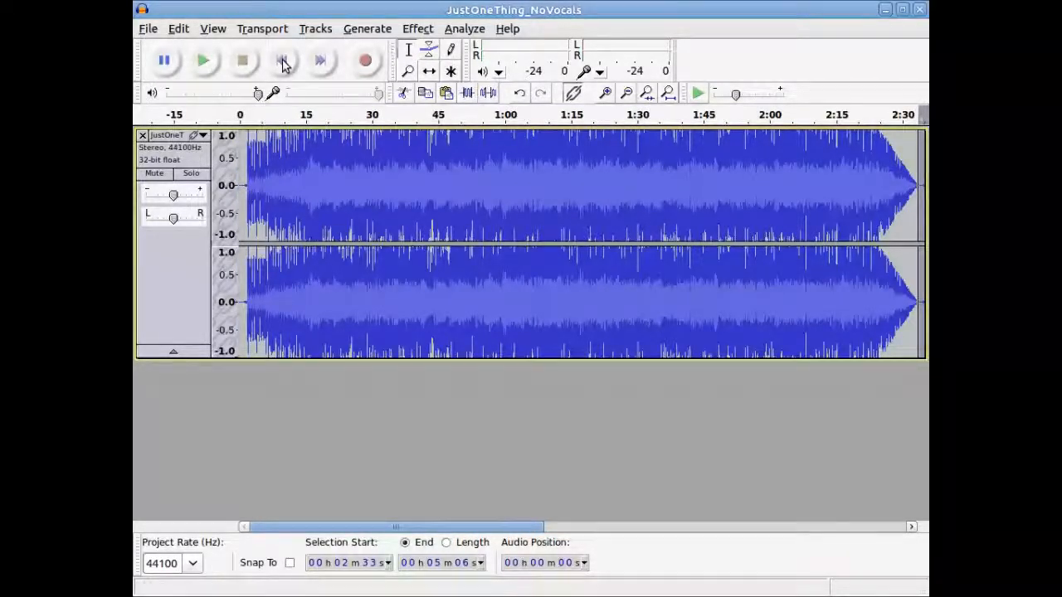
left_click(282, 60)
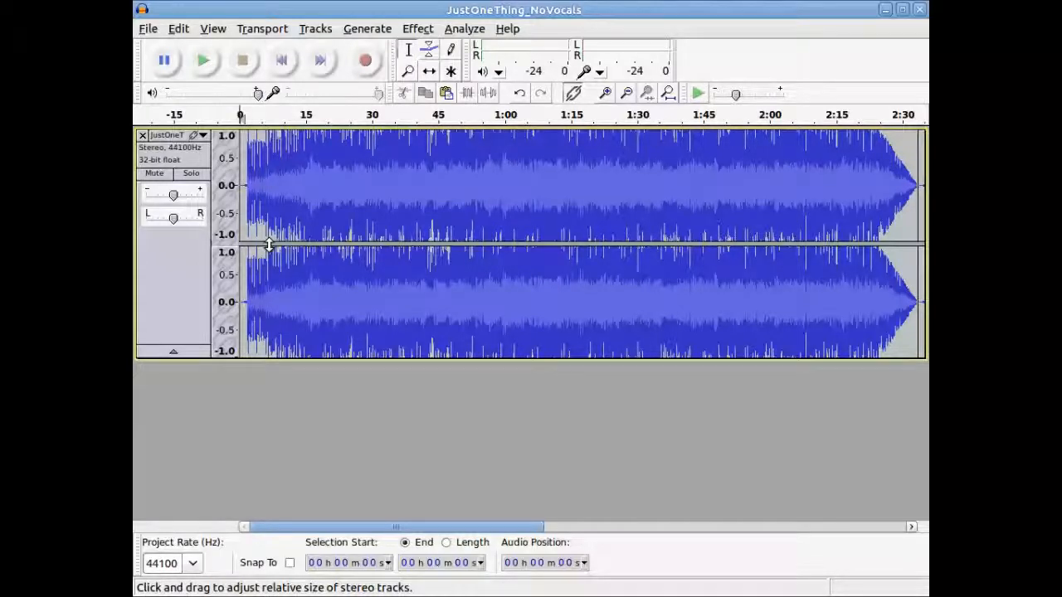
left_click_drag(269, 244, 269, 239)
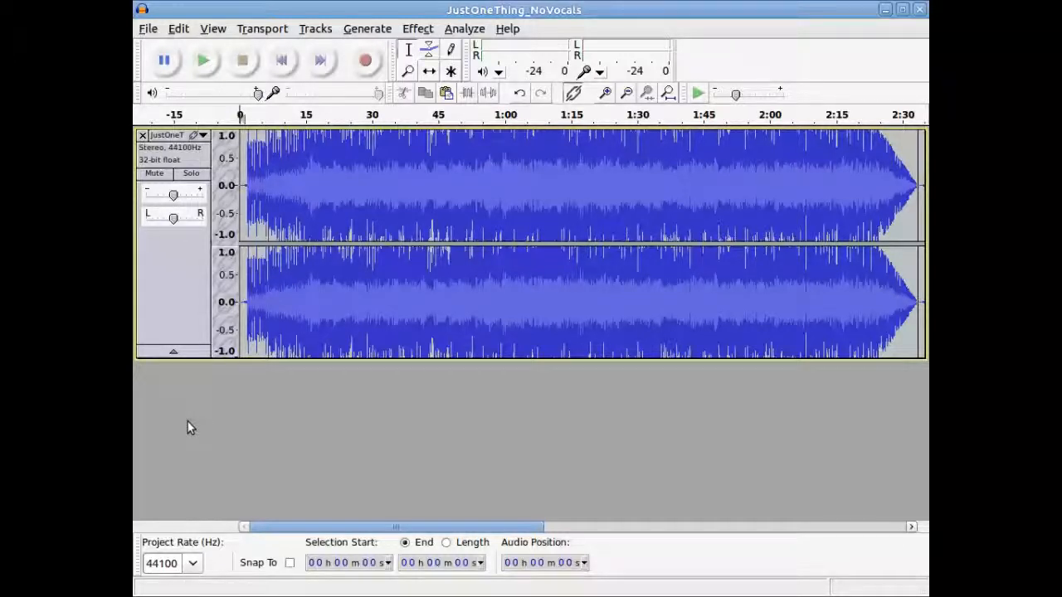
mouse_move(136, 329)
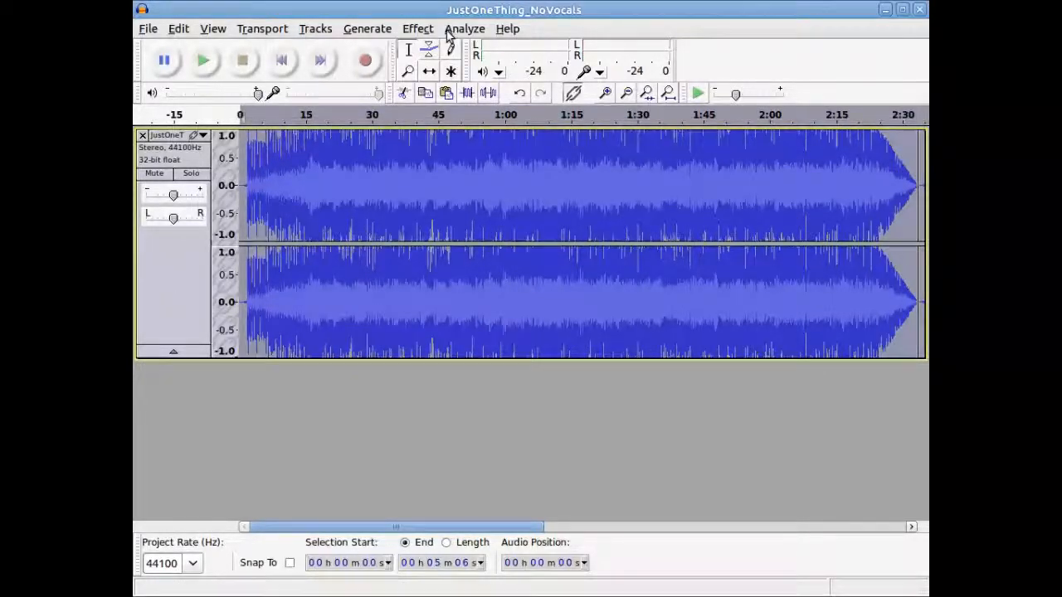
Amplify the music track by about -21.3 dB with Allow clipping ticked
left_click(419, 28)
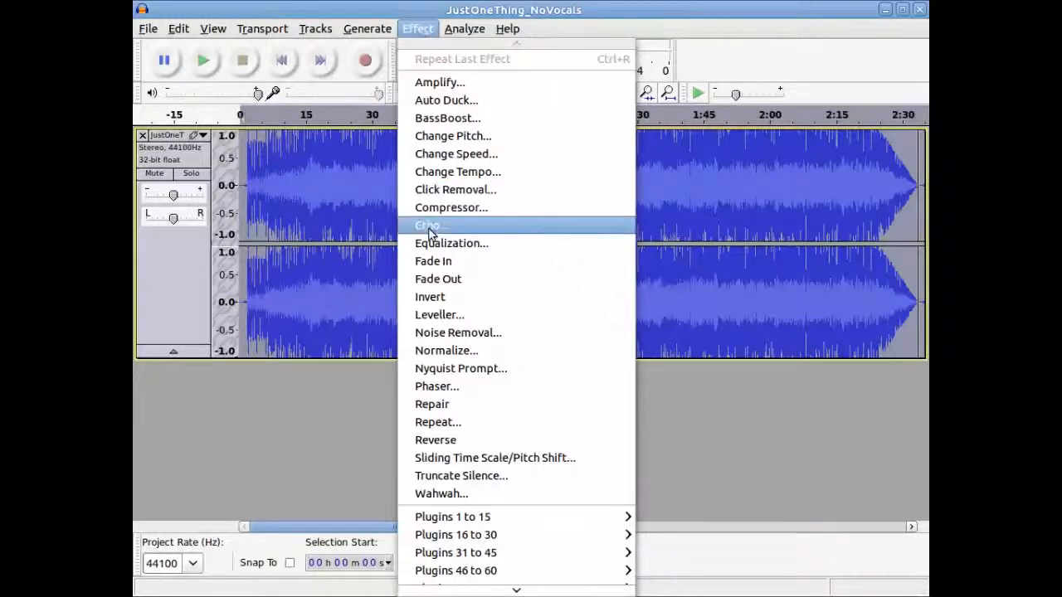
mouse_move(440, 421)
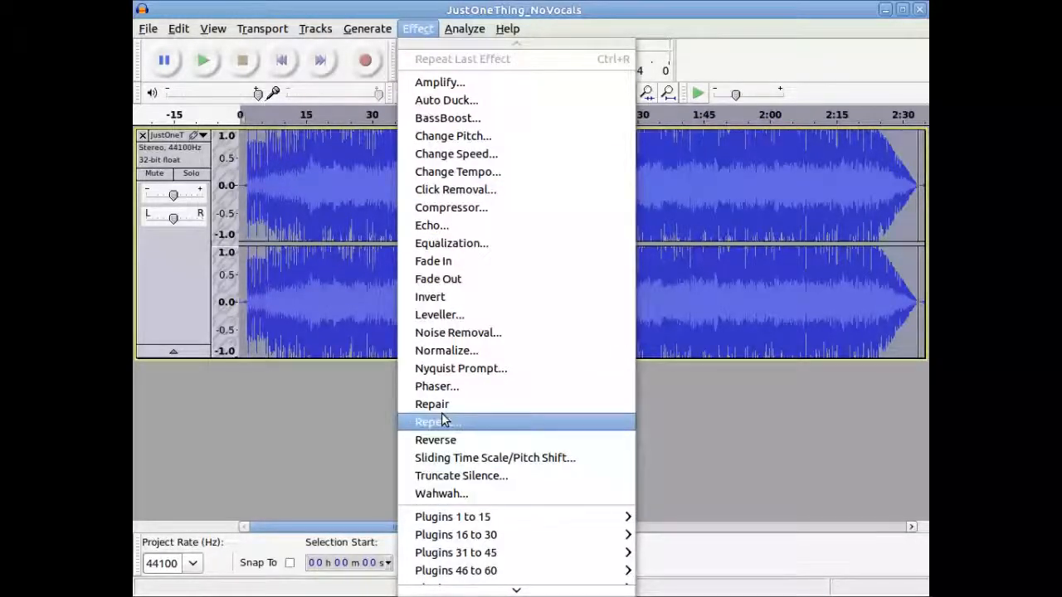
mouse_move(445, 99)
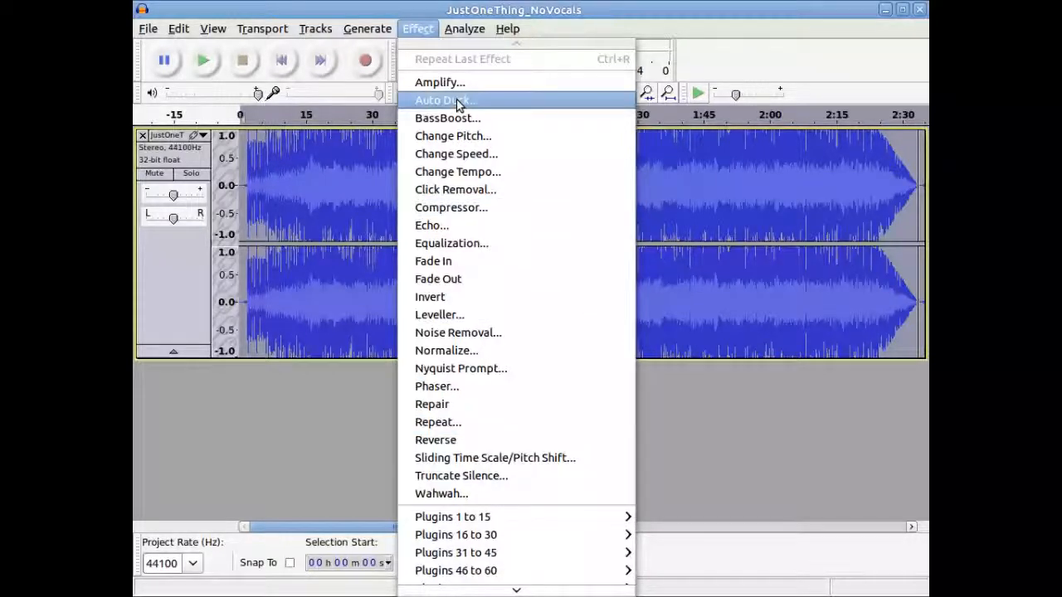
left_click(439, 83)
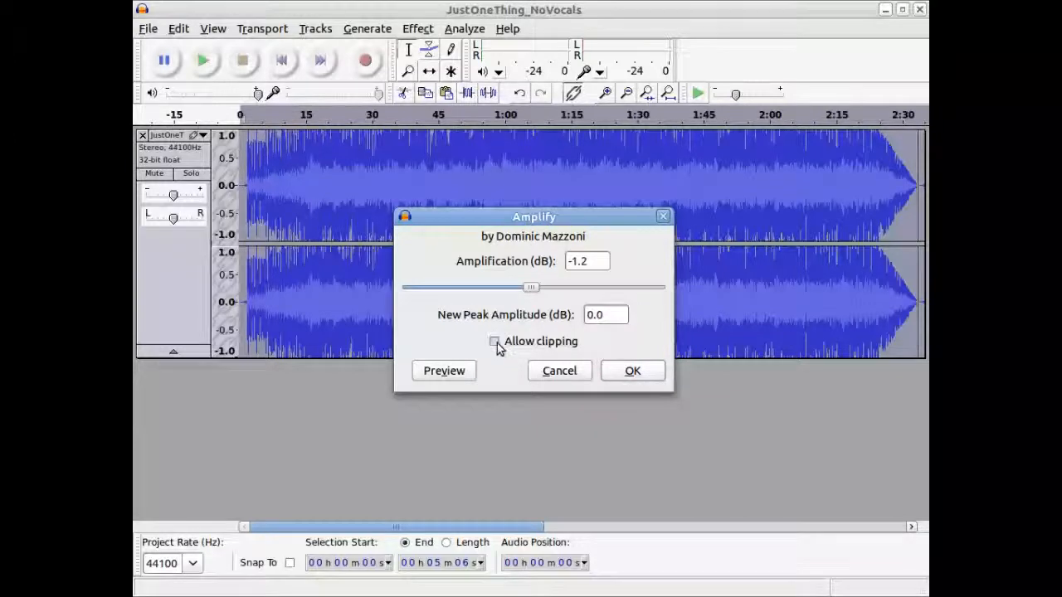
left_click(495, 341)
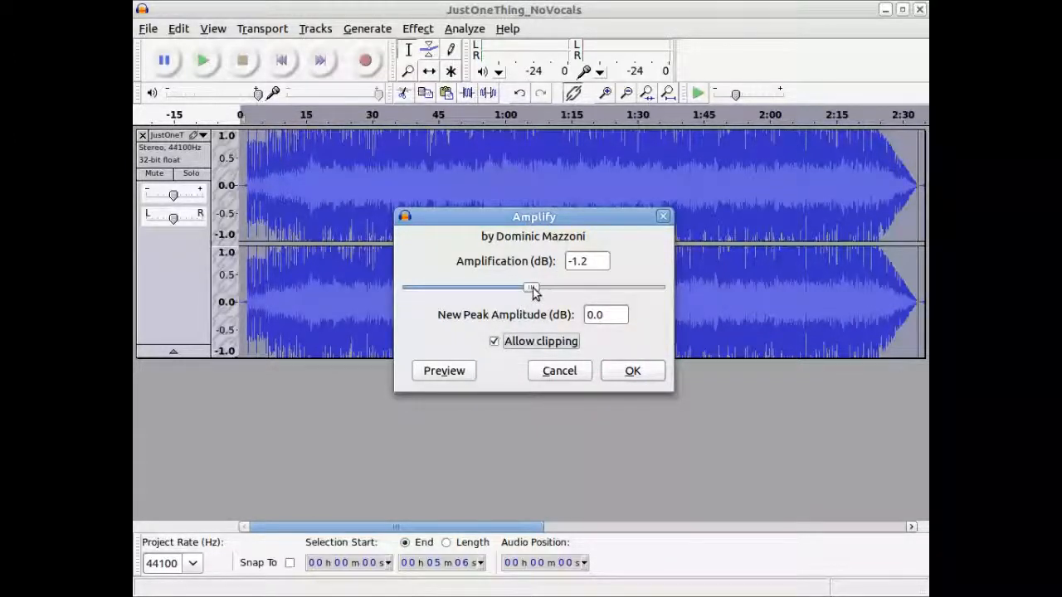
left_click_drag(531, 288, 480, 287)
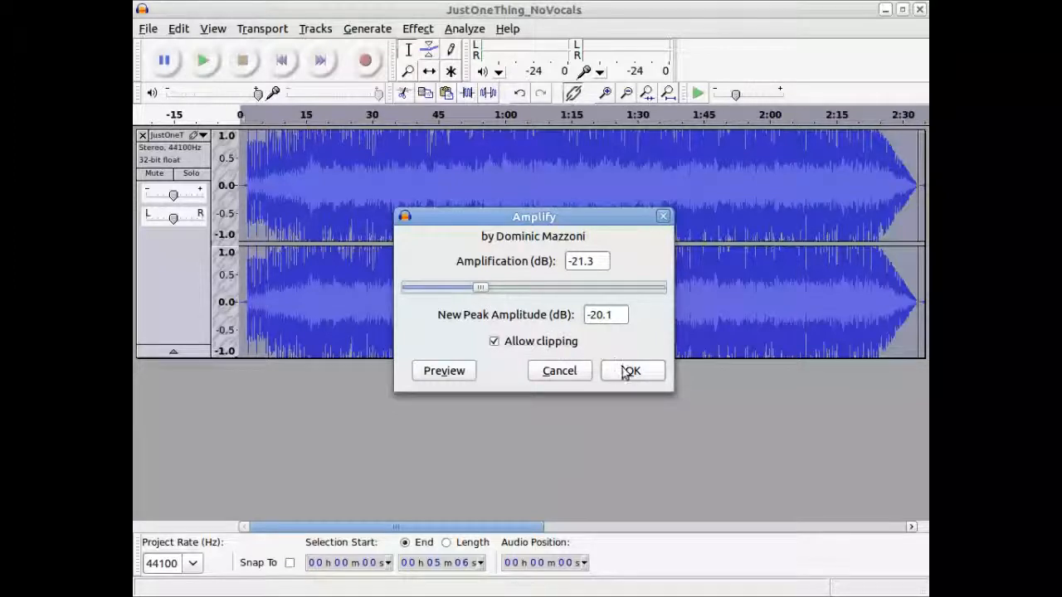
left_click(630, 370)
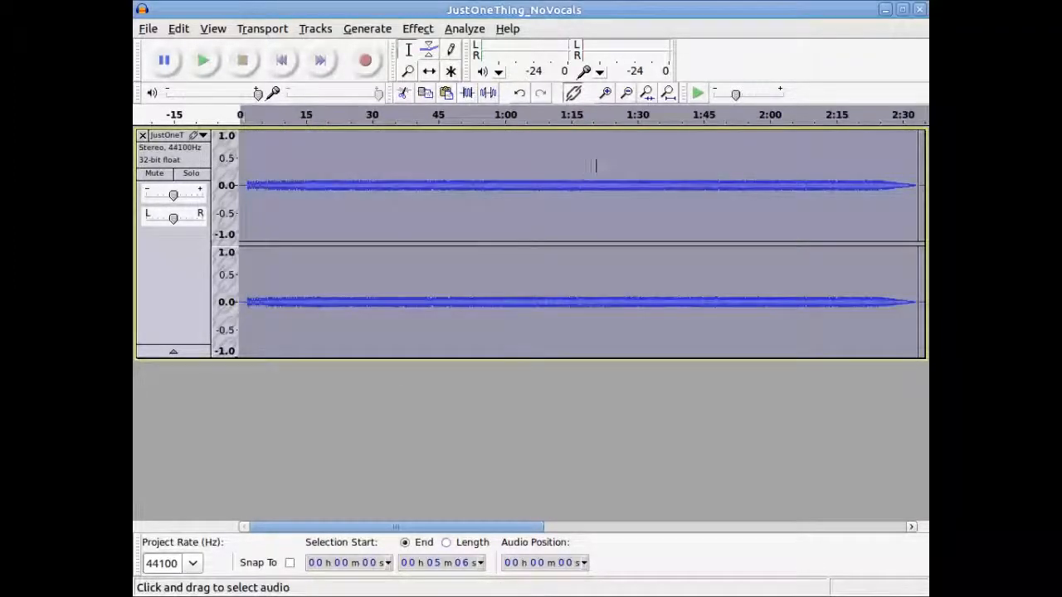
Play the quietened music, then undo the Amplify effect to restore the full waveform
left_click(428, 71)
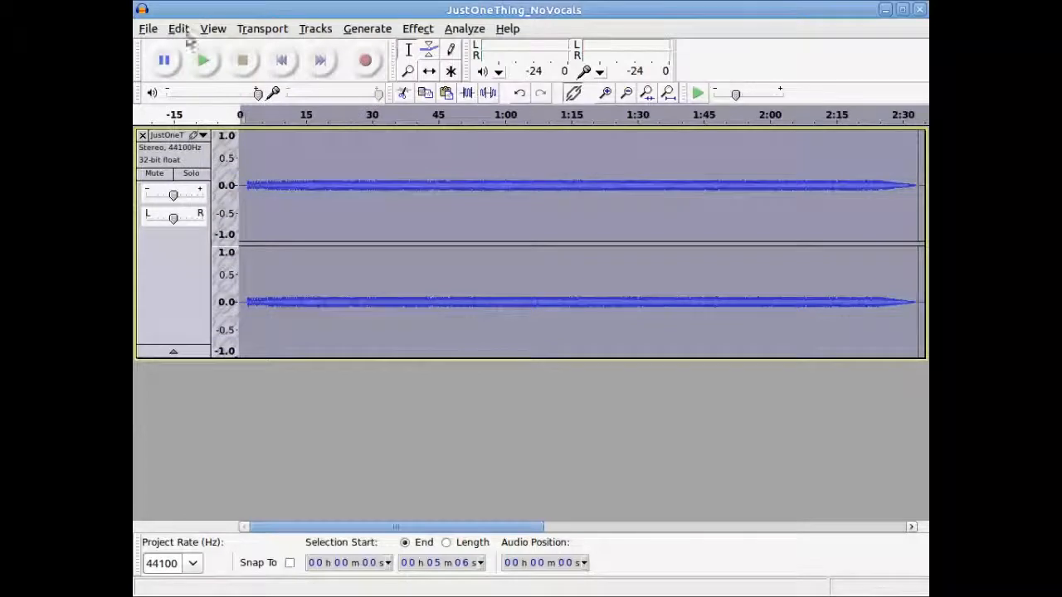
left_click(282, 60)
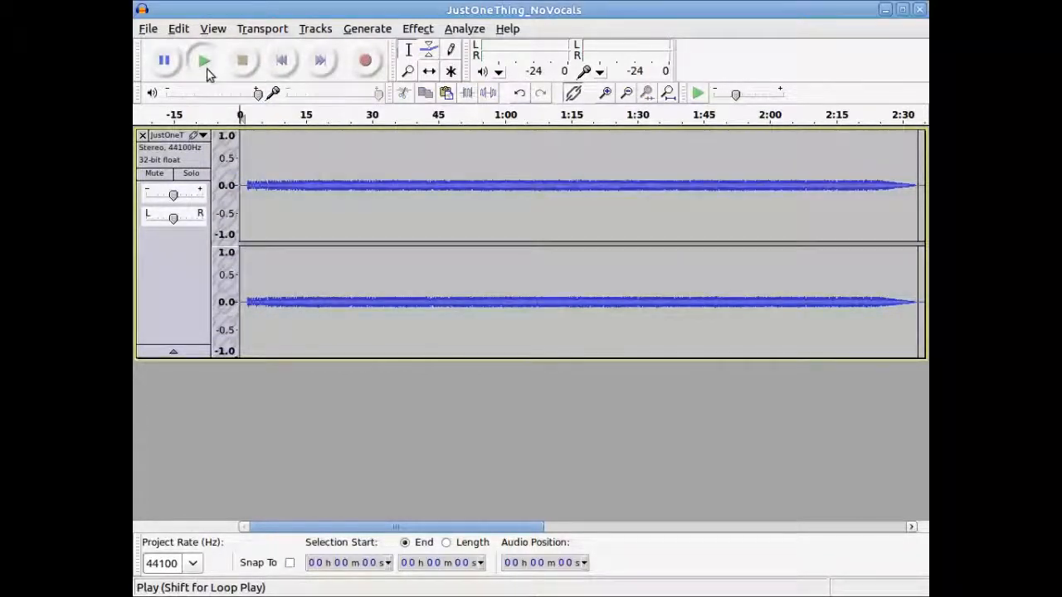
left_click(203, 59)
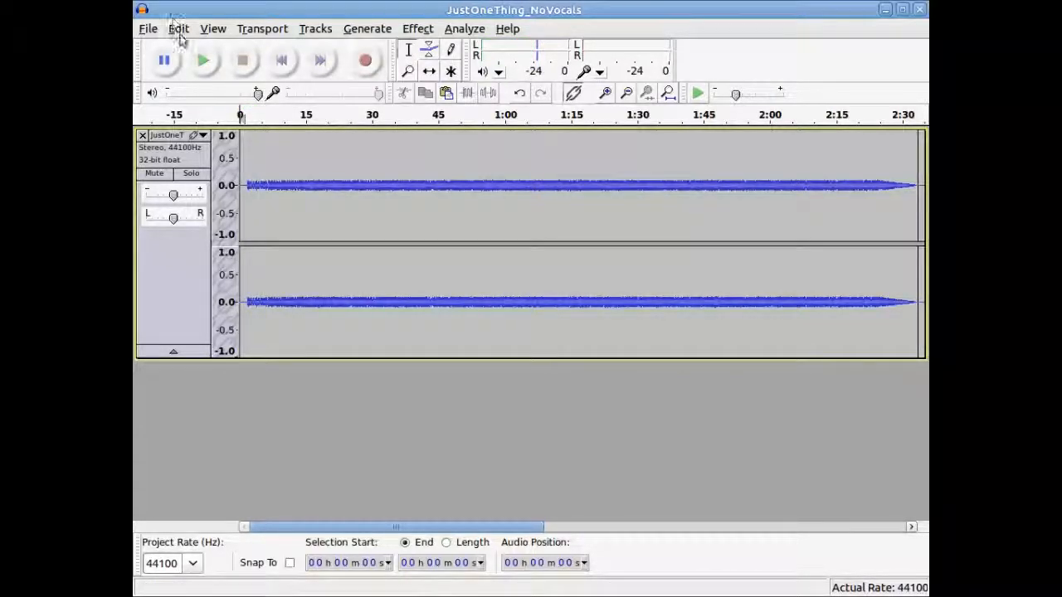
left_click(180, 28)
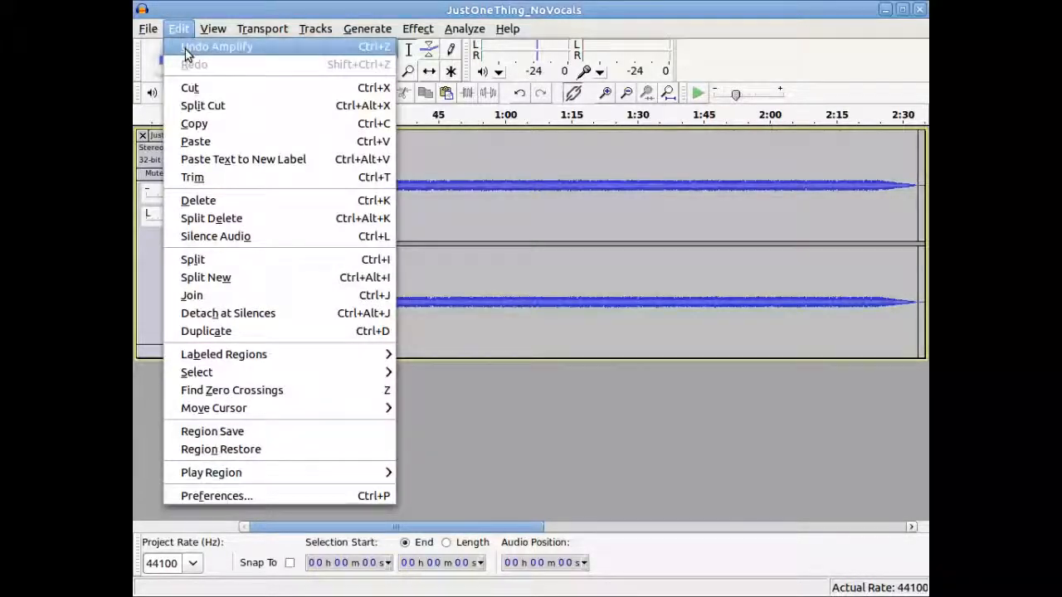
left_click(218, 47)
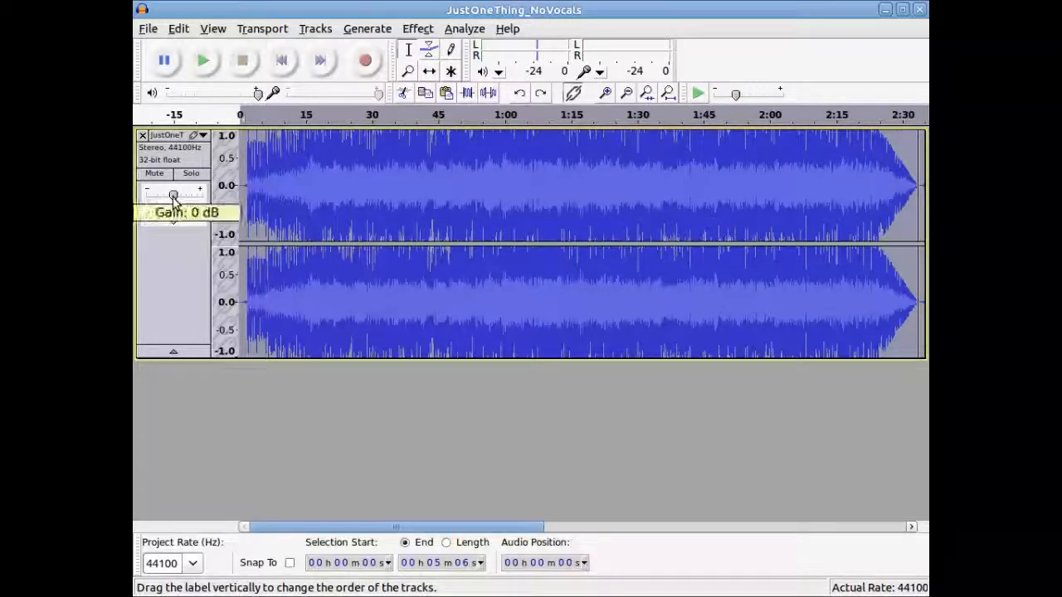
Lower the music track's Gain slider to about -21 dB, playing to check, and enter the exact value
left_click_drag(172, 194, 156, 194)
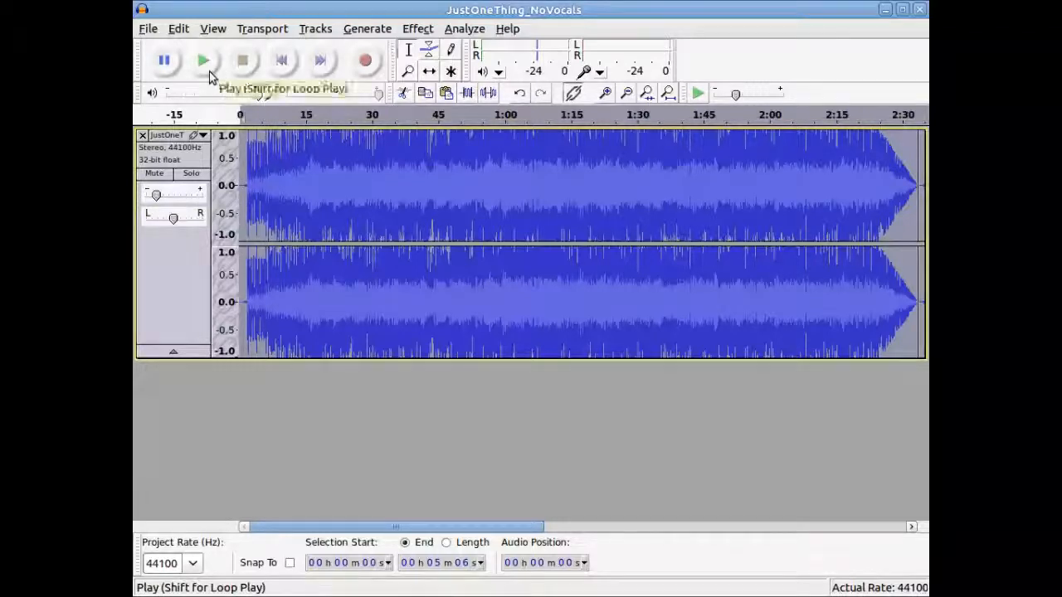
mouse_move(219, 18)
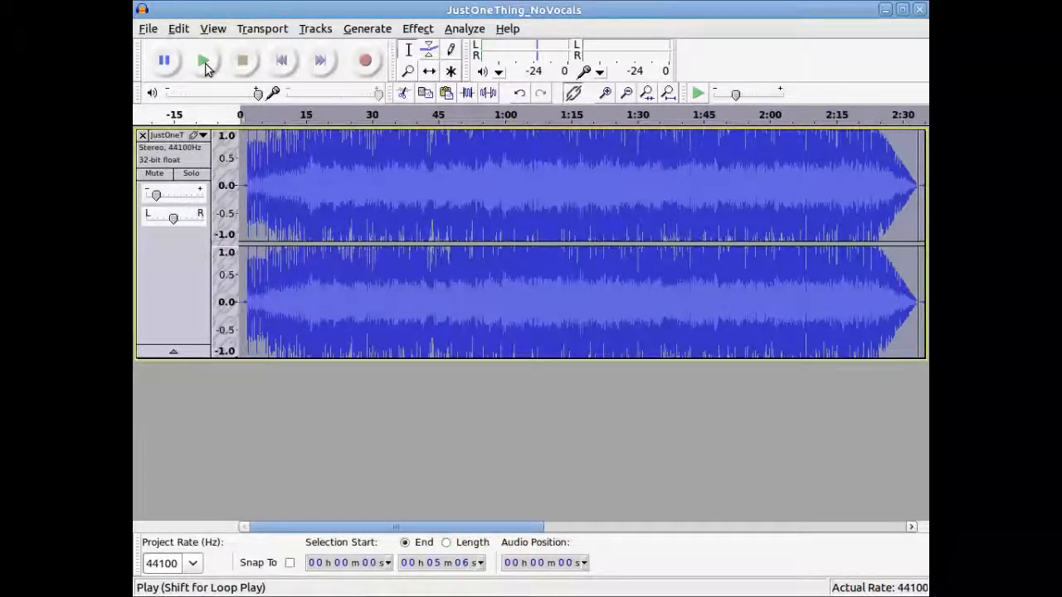
left_click(203, 59)
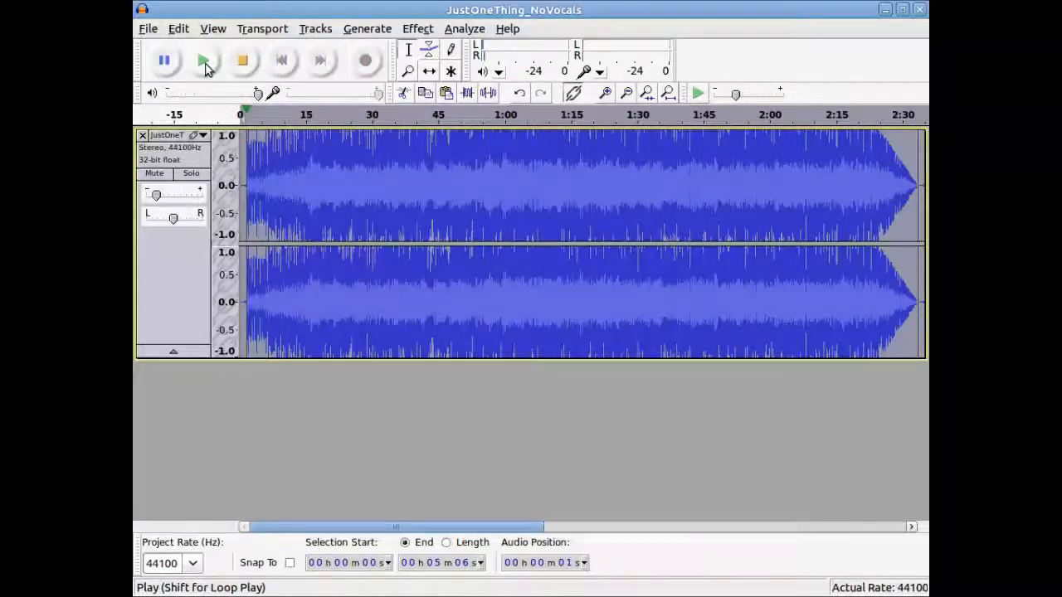
left_click_drag(172, 196, 158, 196)
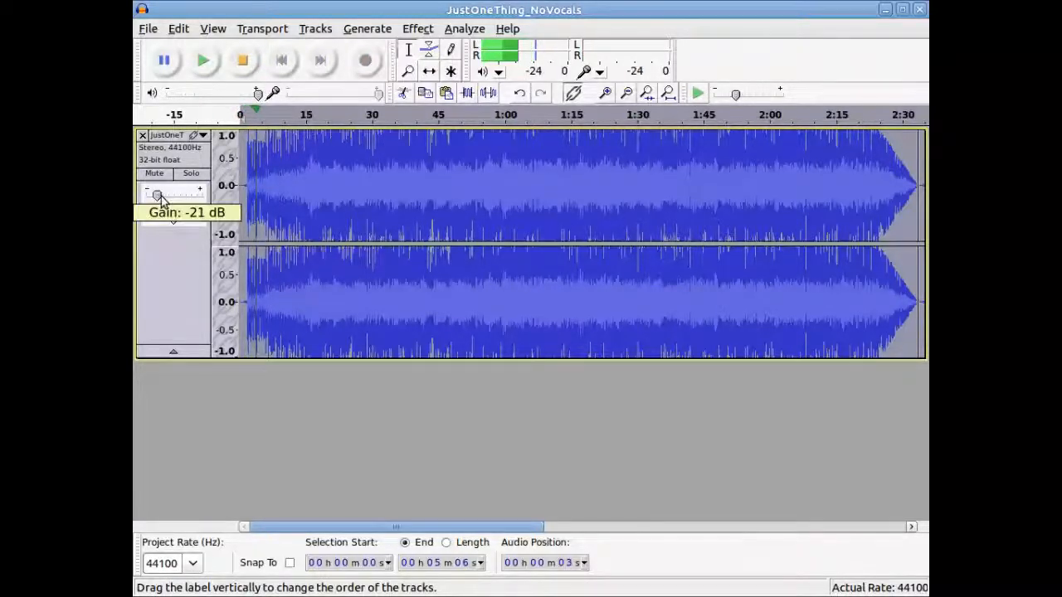
left_click_drag(158, 196, 169, 196)
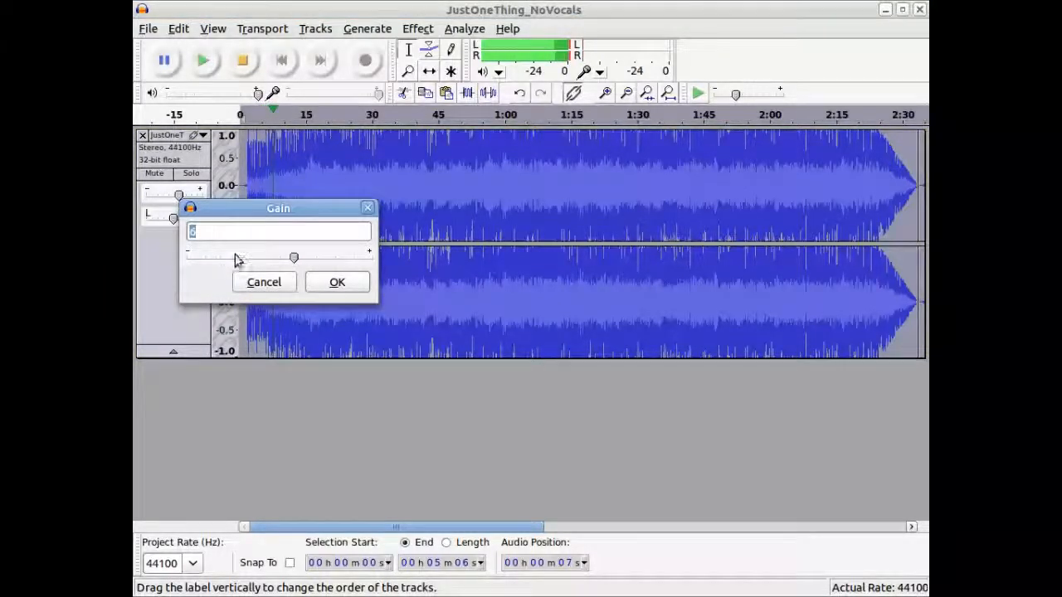
left_click(337, 283)
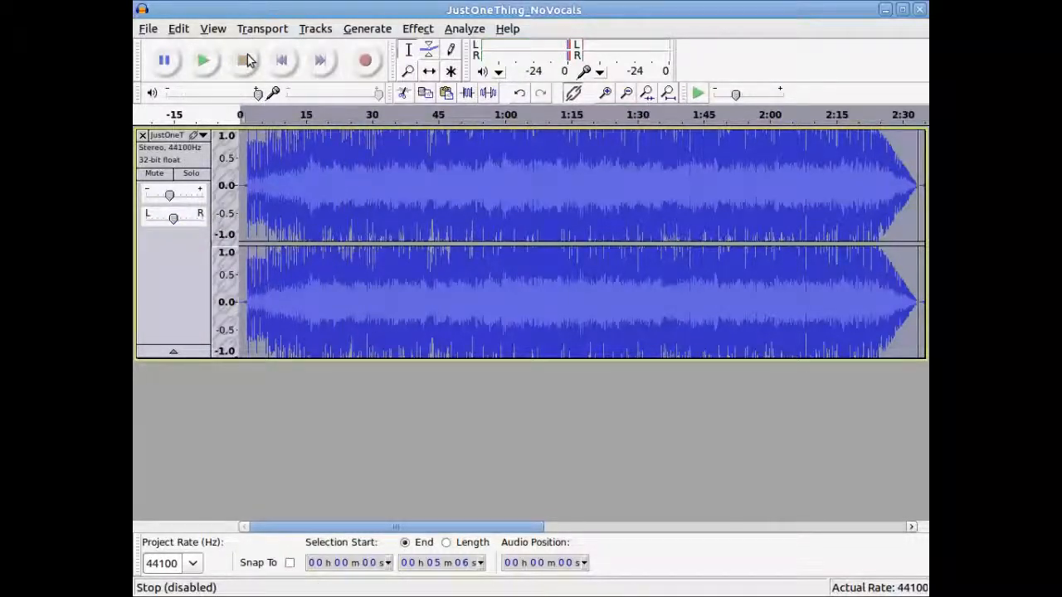
Record about 12 seconds of voice as a new stereo track beneath the music
left_click(202, 60)
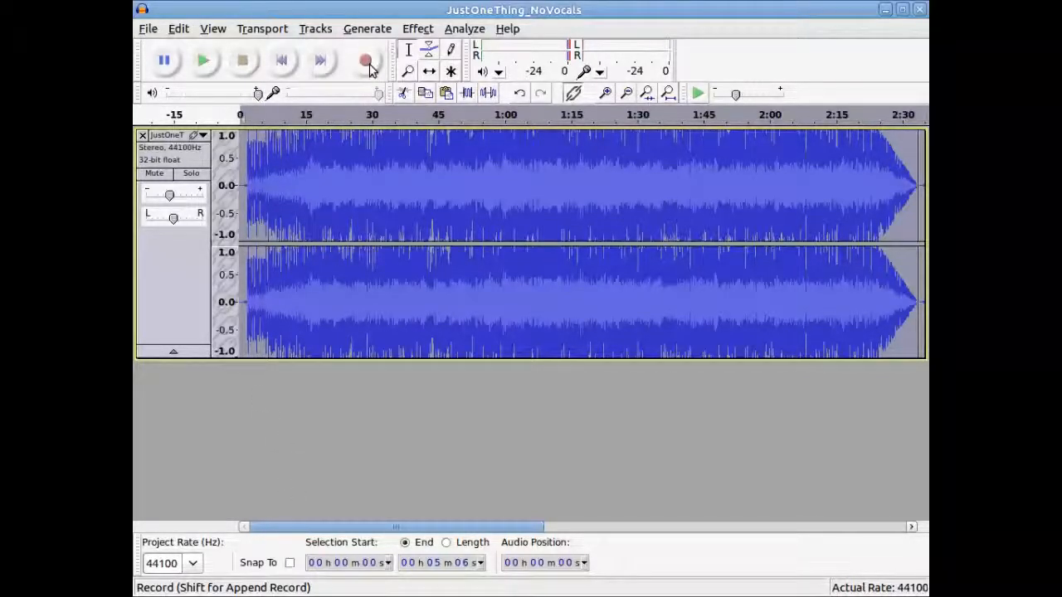
left_click(365, 59)
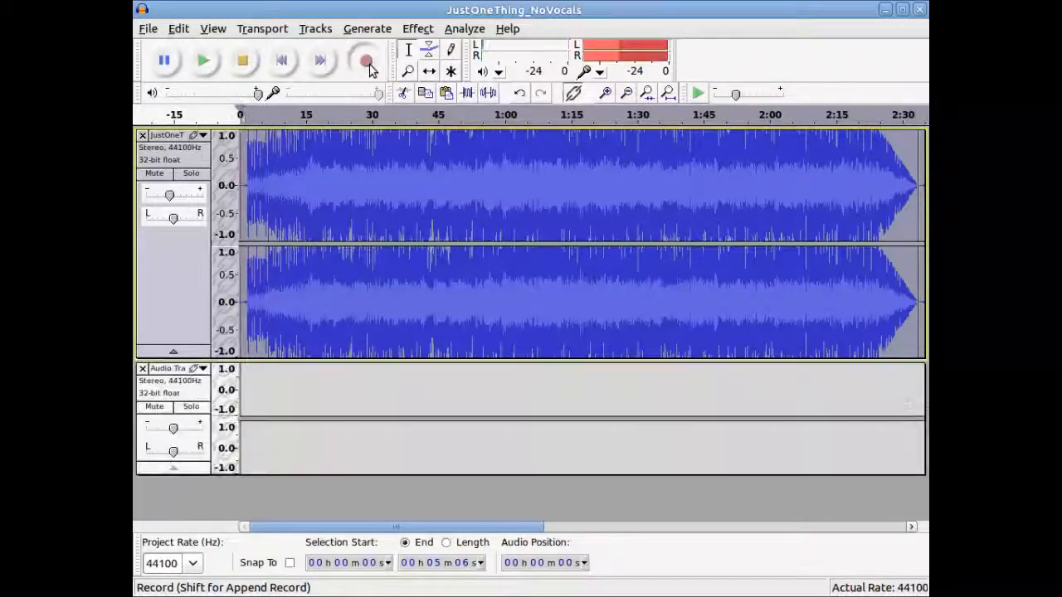
left_click(366, 60)
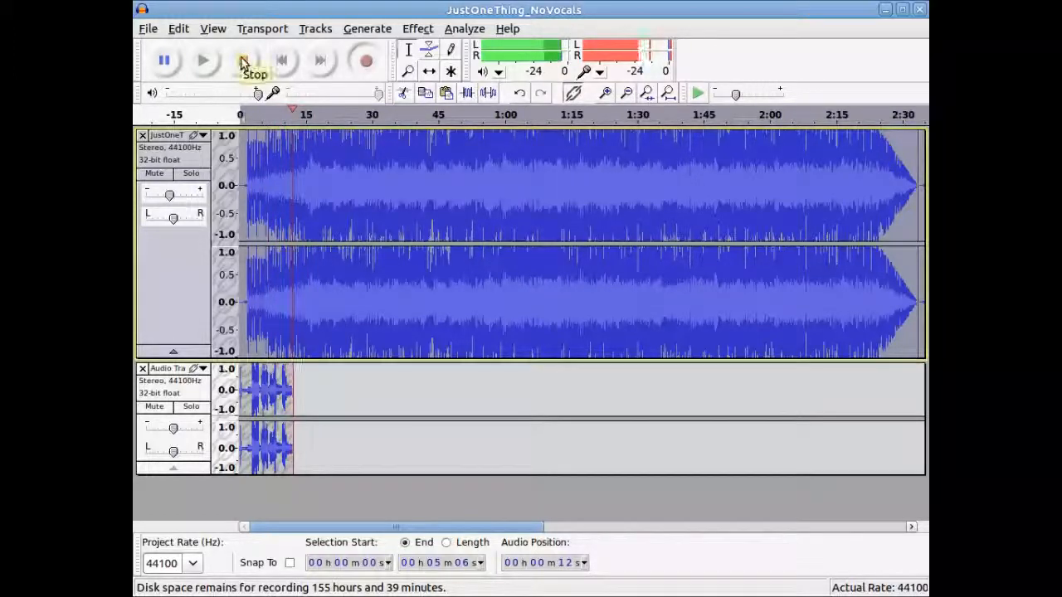
left_click(244, 60)
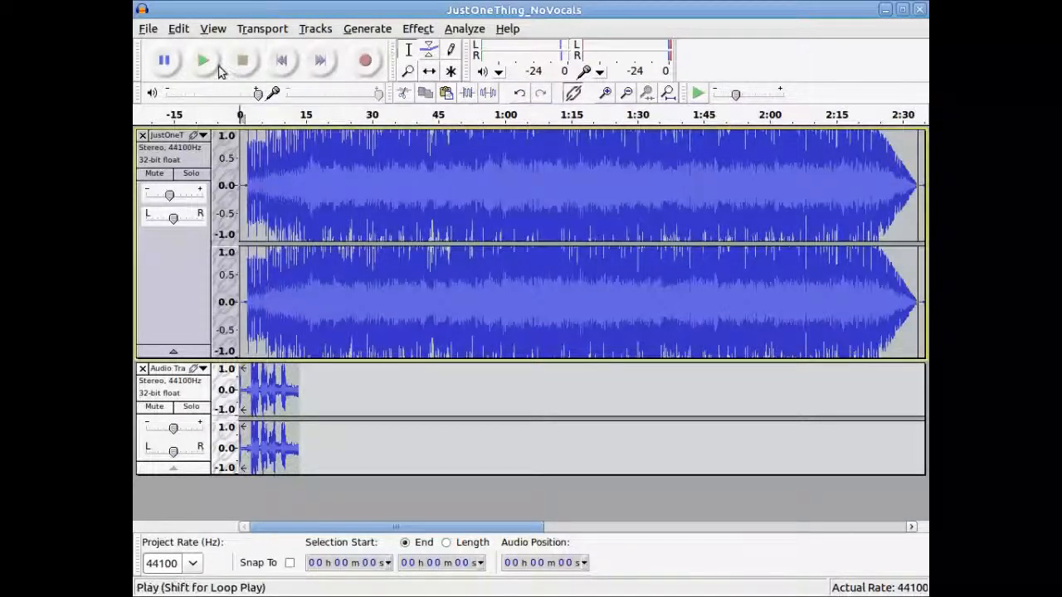
Play the voice and music together, stop, and return to a point near the start
left_click(202, 60)
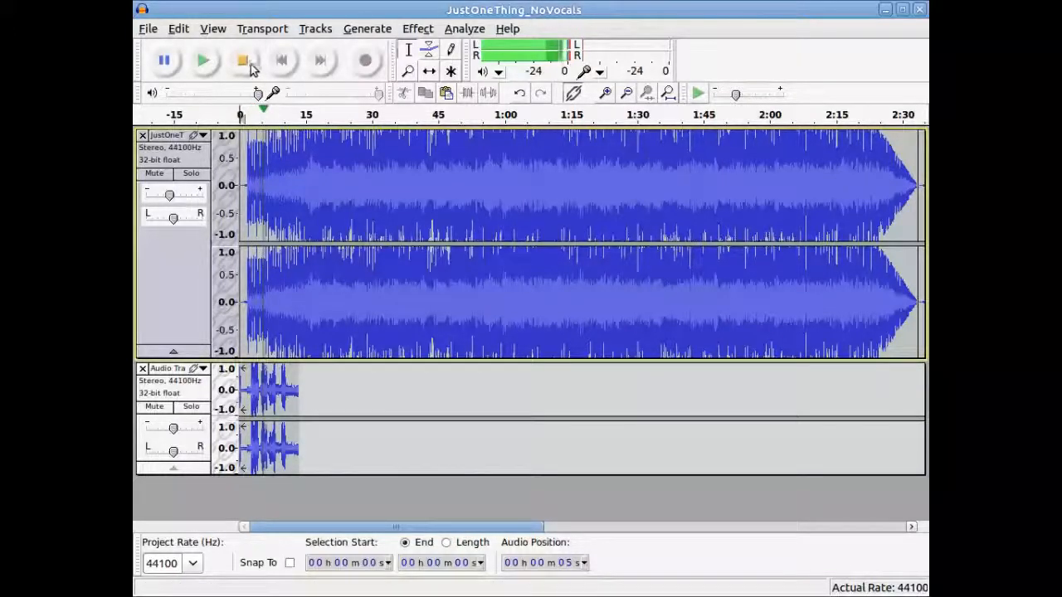
left_click(242, 59)
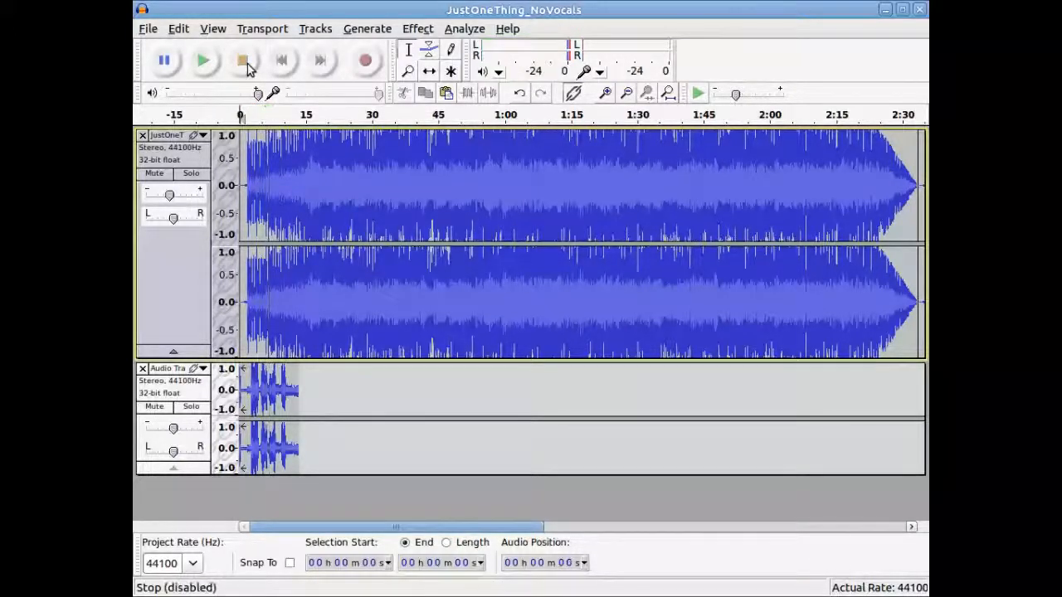
left_click(204, 60)
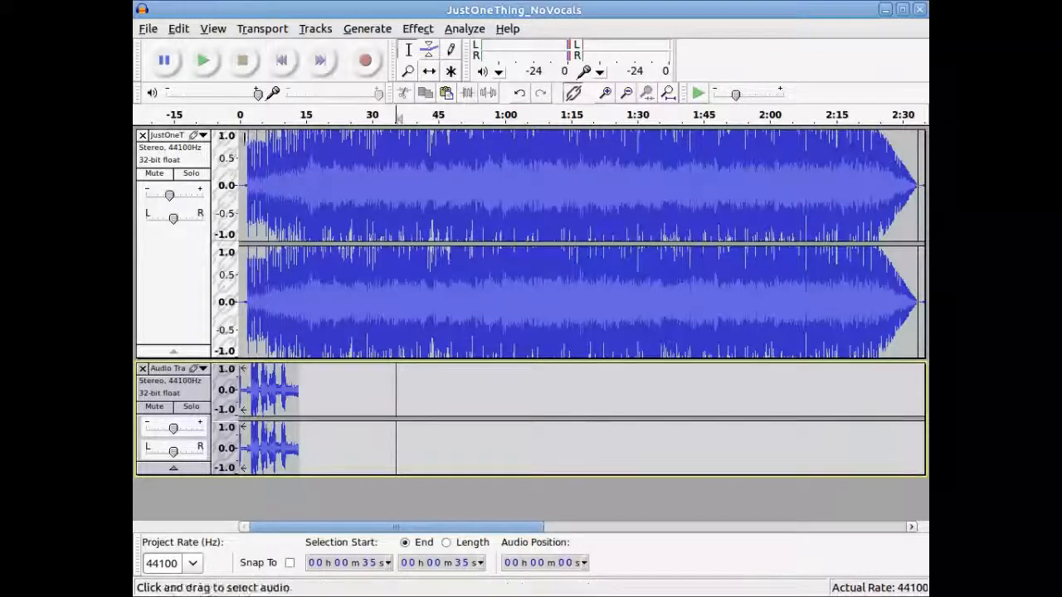
left_click(283, 60)
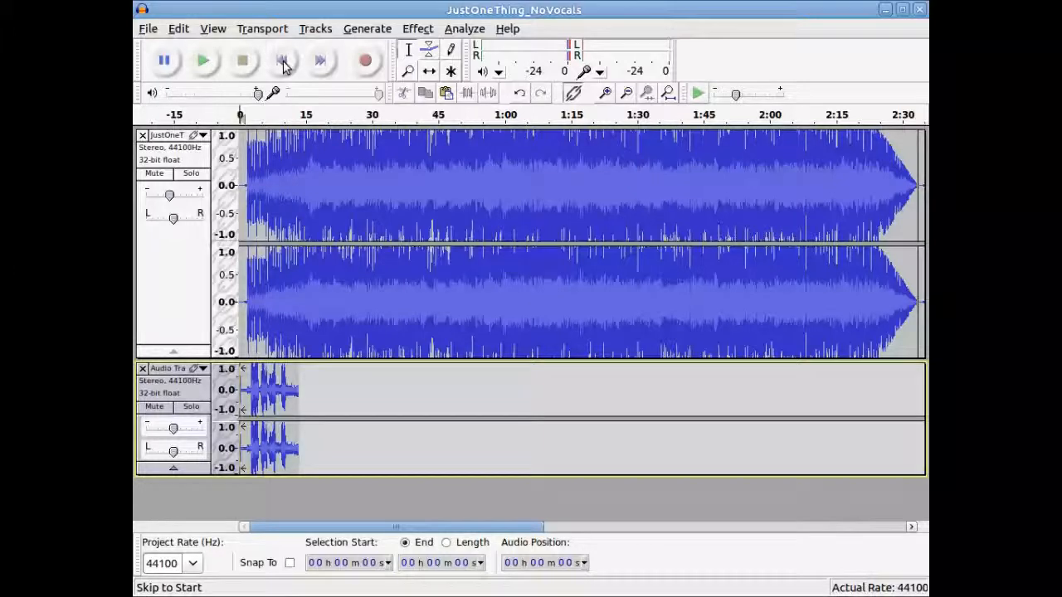
mouse_move(153, 34)
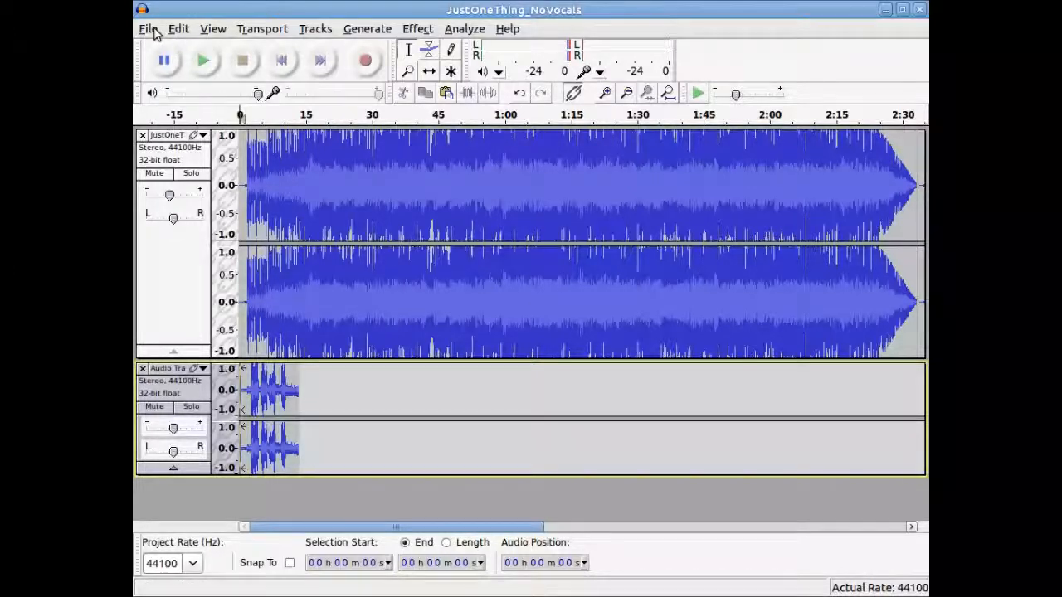
Save the project as JustOneThing_NoVocals.aup in Music/MyCommercial, accepting the project-file warning
left_click(147, 29)
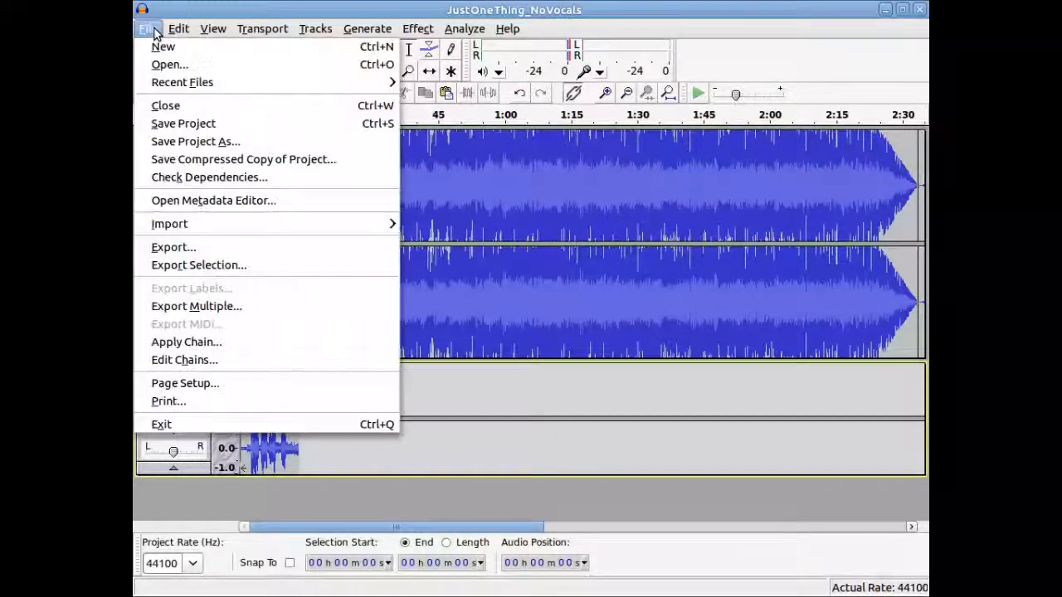
mouse_move(183, 83)
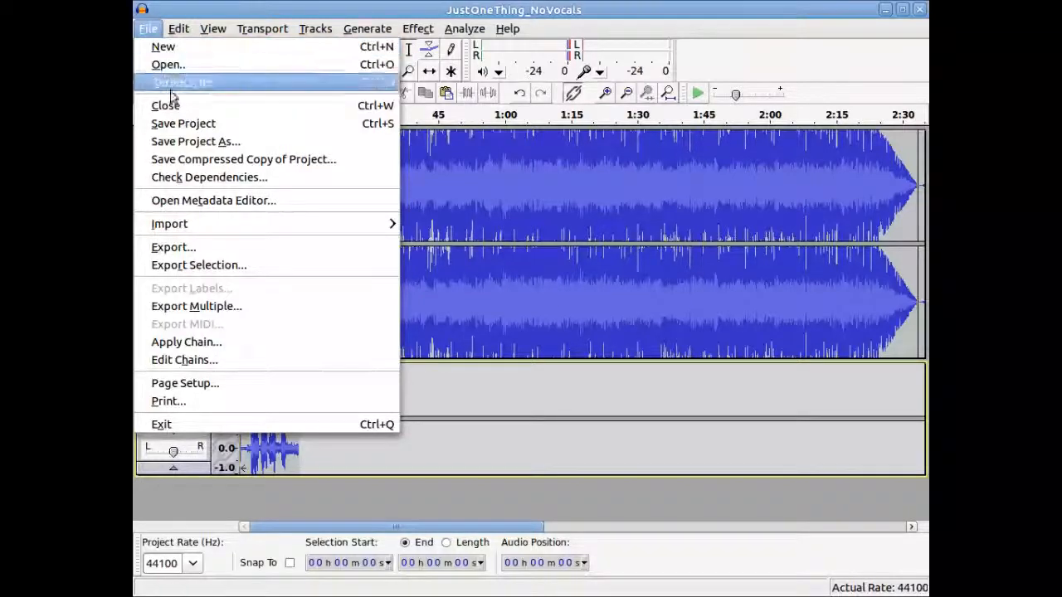
left_click(183, 123)
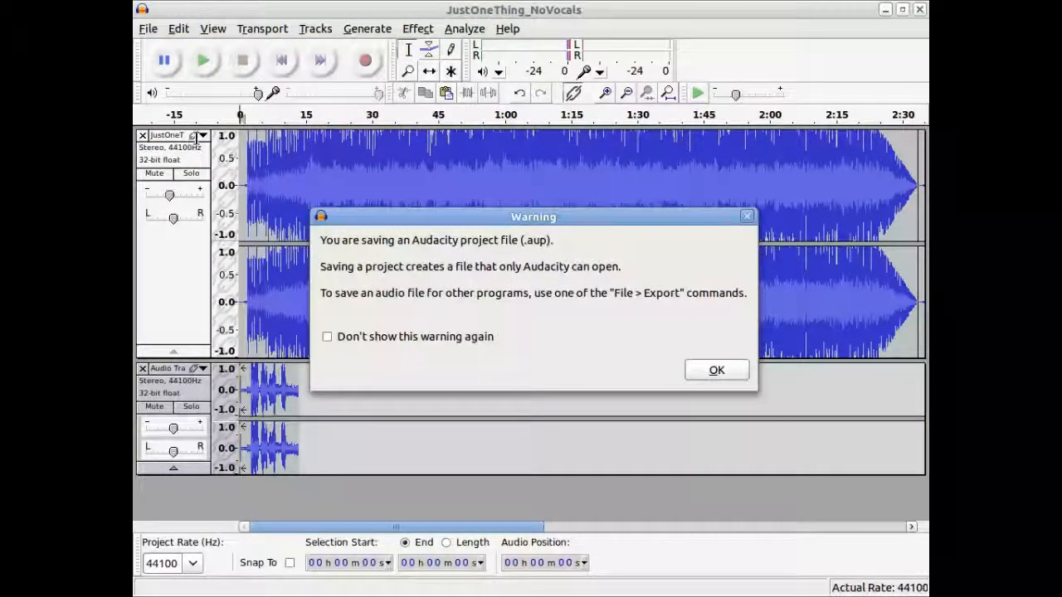
left_click(716, 369)
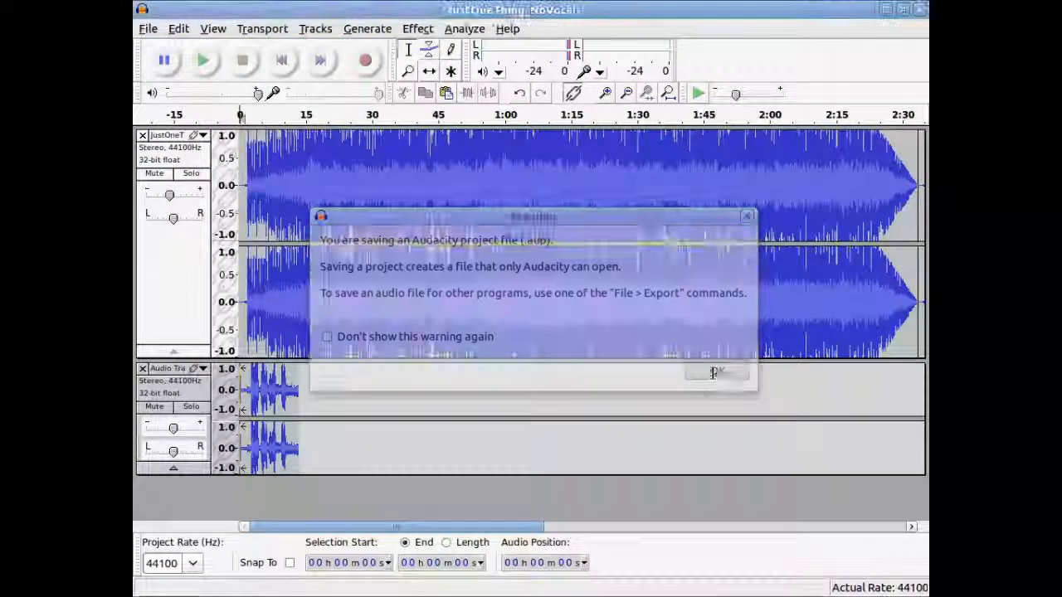
left_click(716, 371)
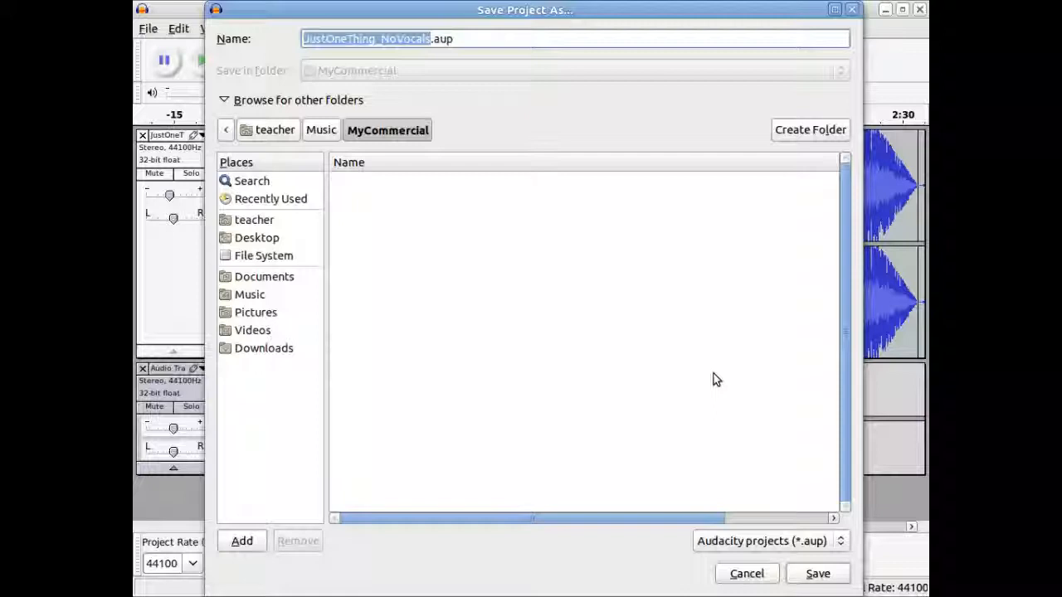
mouse_move(348, 292)
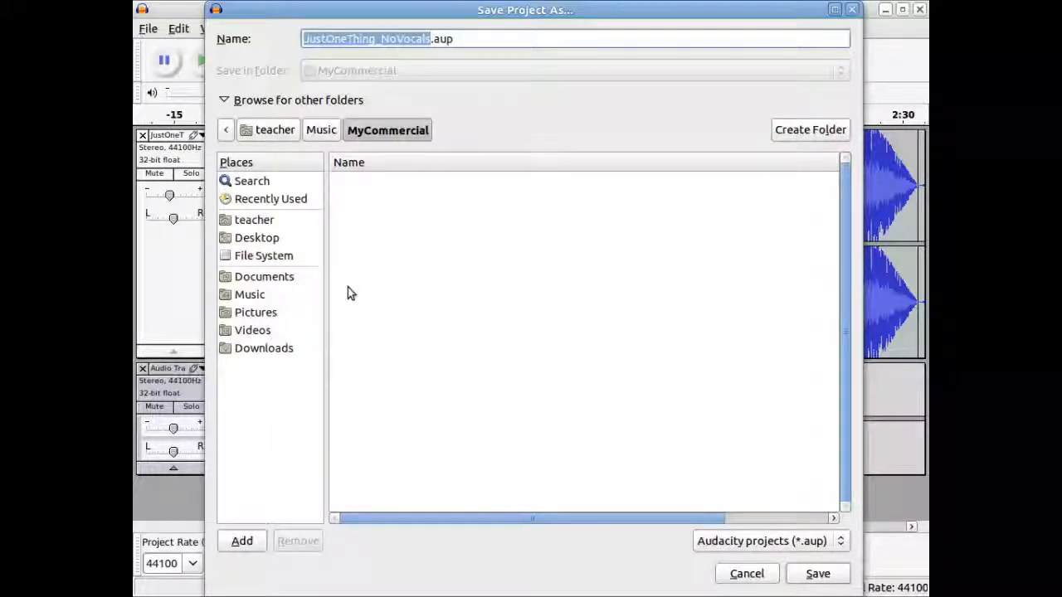
mouse_move(279, 152)
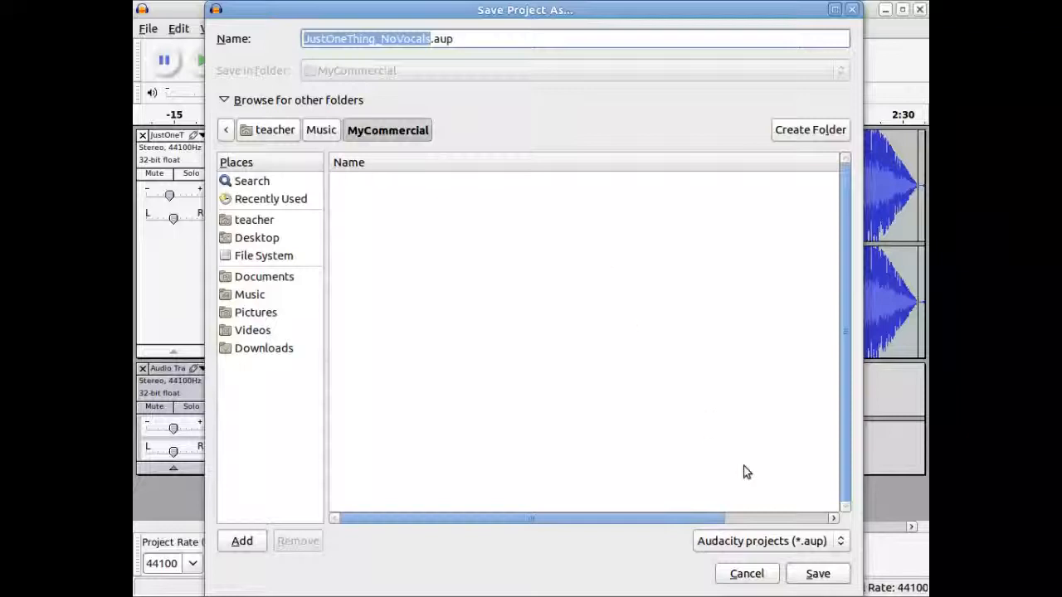
left_click(816, 575)
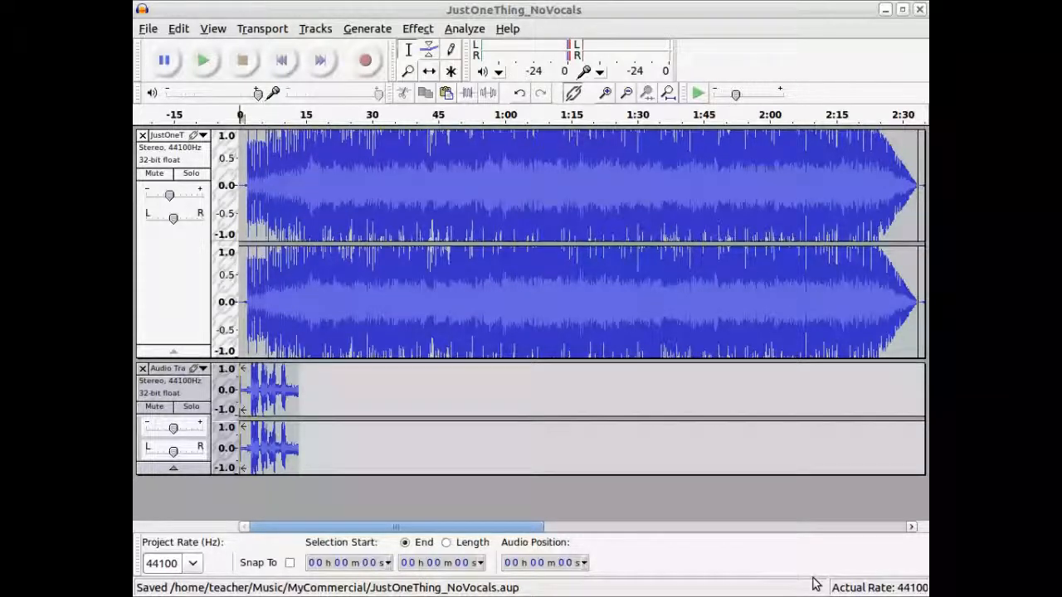
mouse_move(349, 259)
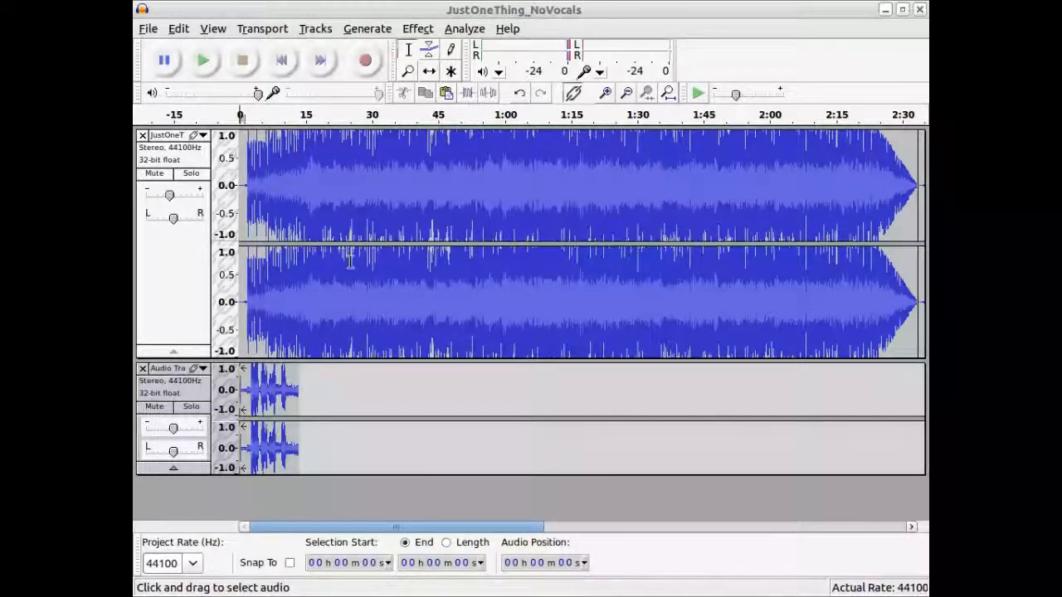
Export the project as an MP3 file named mycommercial, reaching the metadata tag editor
left_click(148, 29)
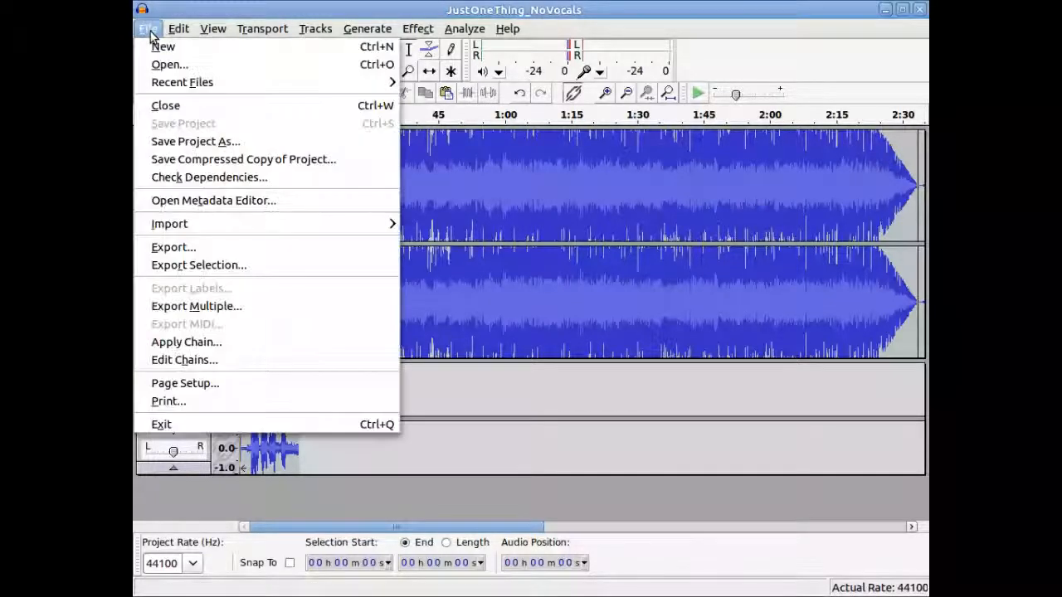
mouse_move(173, 245)
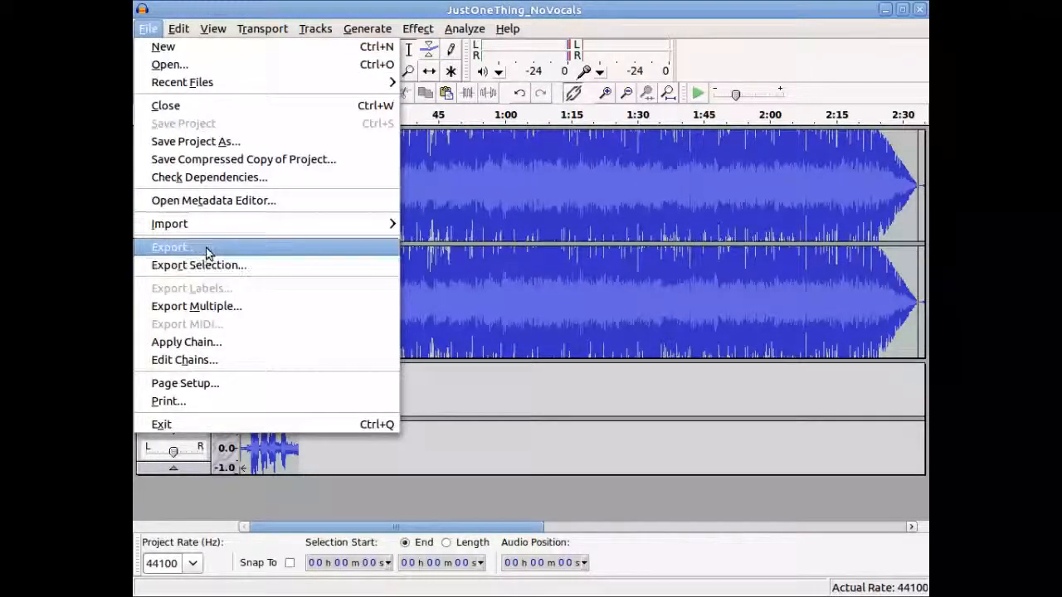
left_click(171, 247)
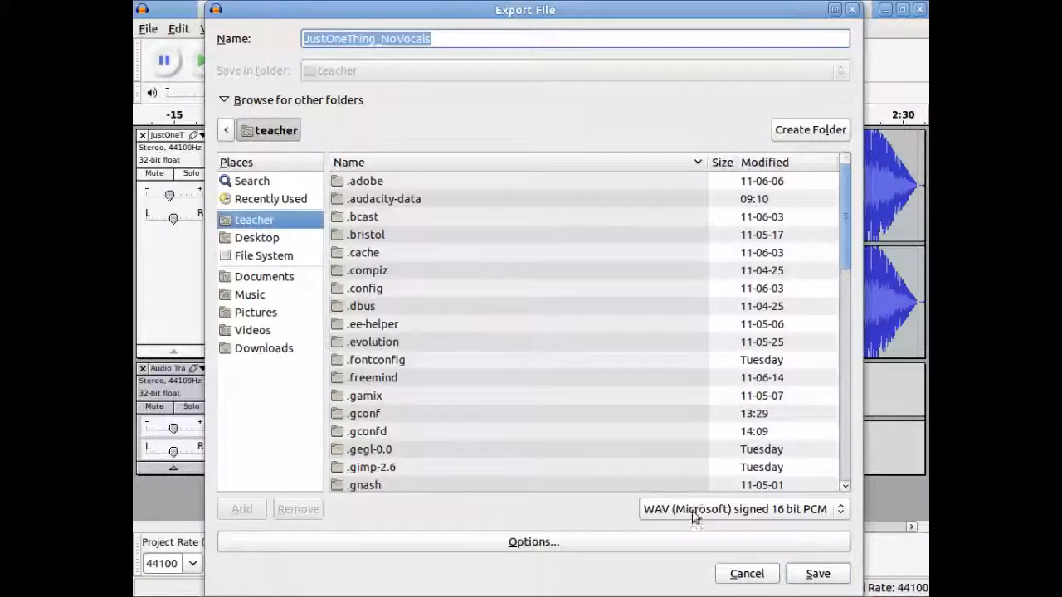
mouse_move(839, 510)
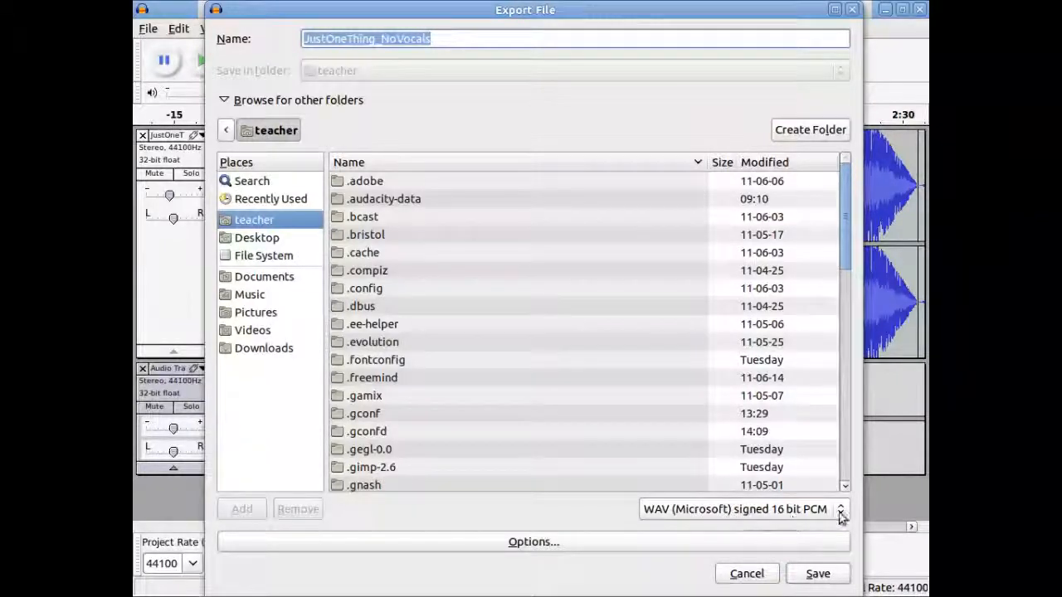
mouse_move(839, 510)
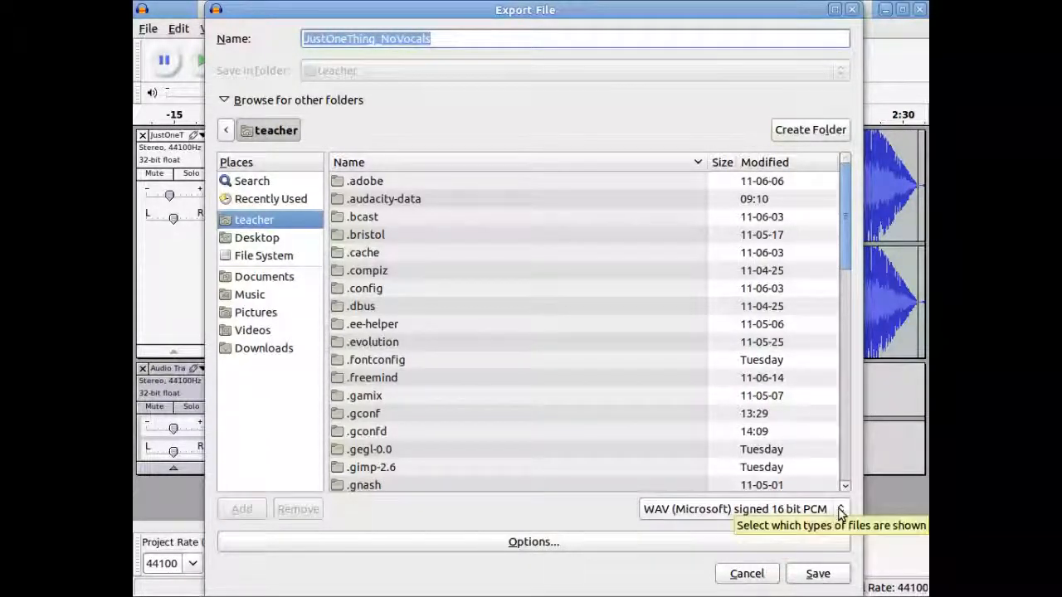
left_click(840, 508)
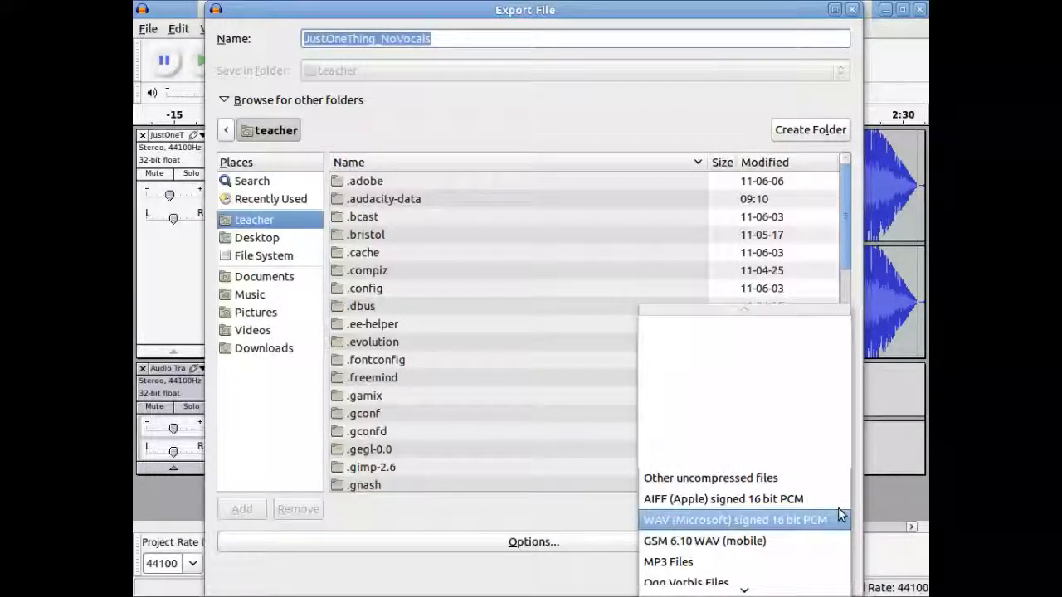
left_click(667, 561)
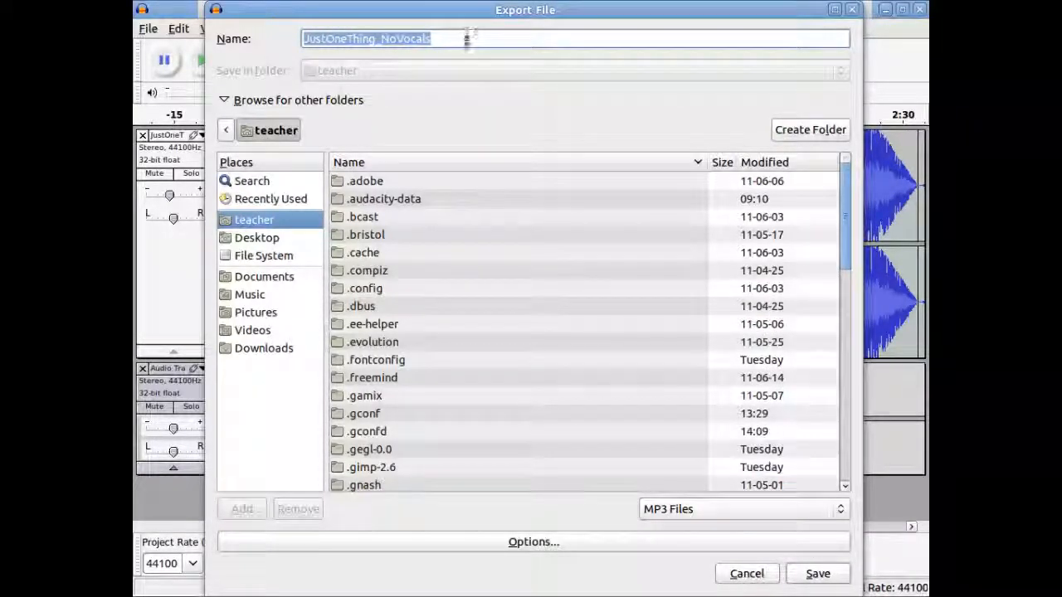
type("mycomp")
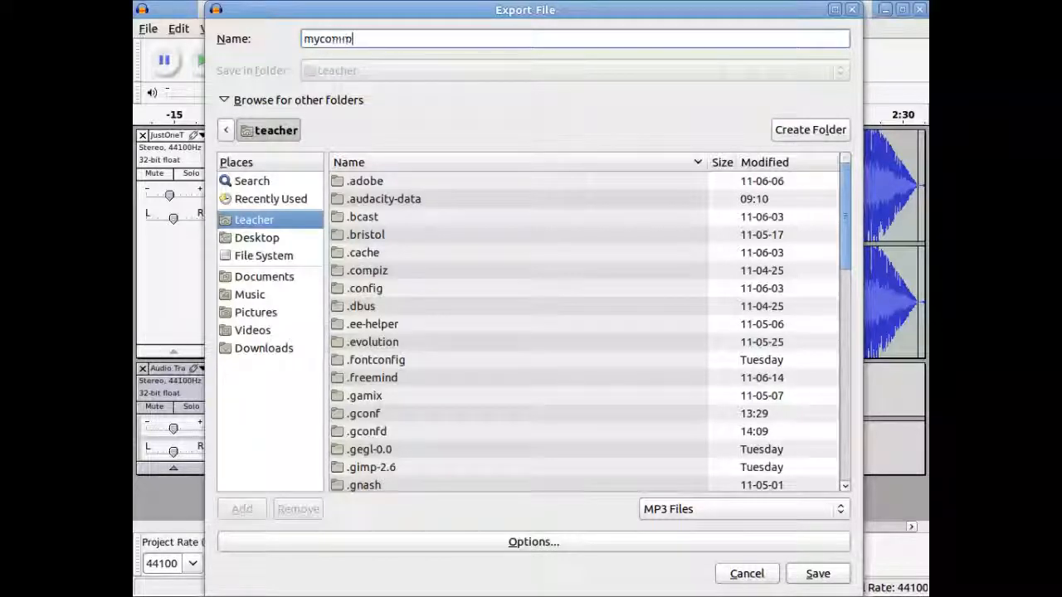
type("ercial")
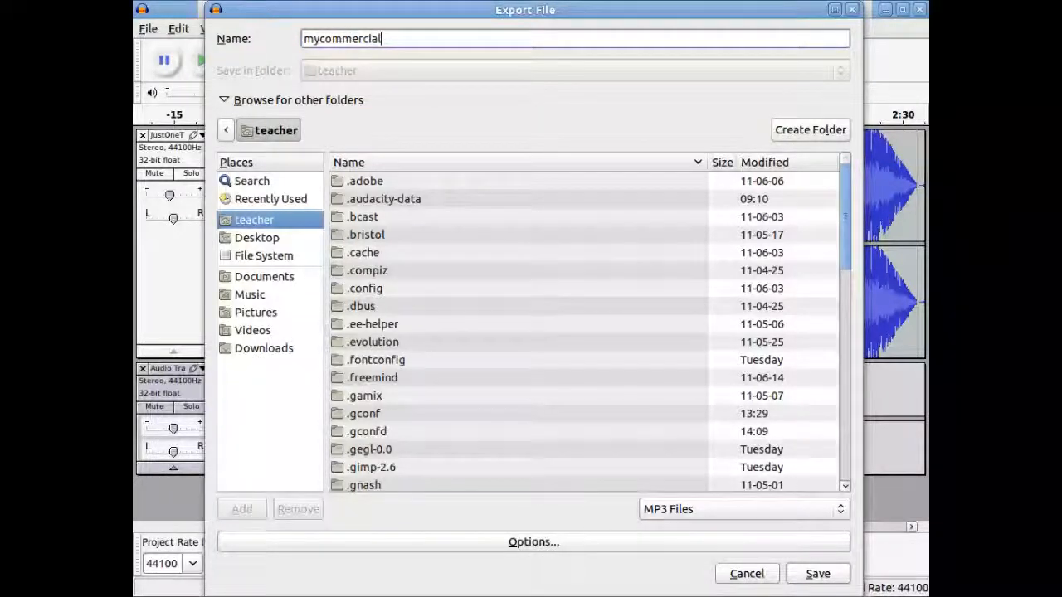
left_click(817, 574)
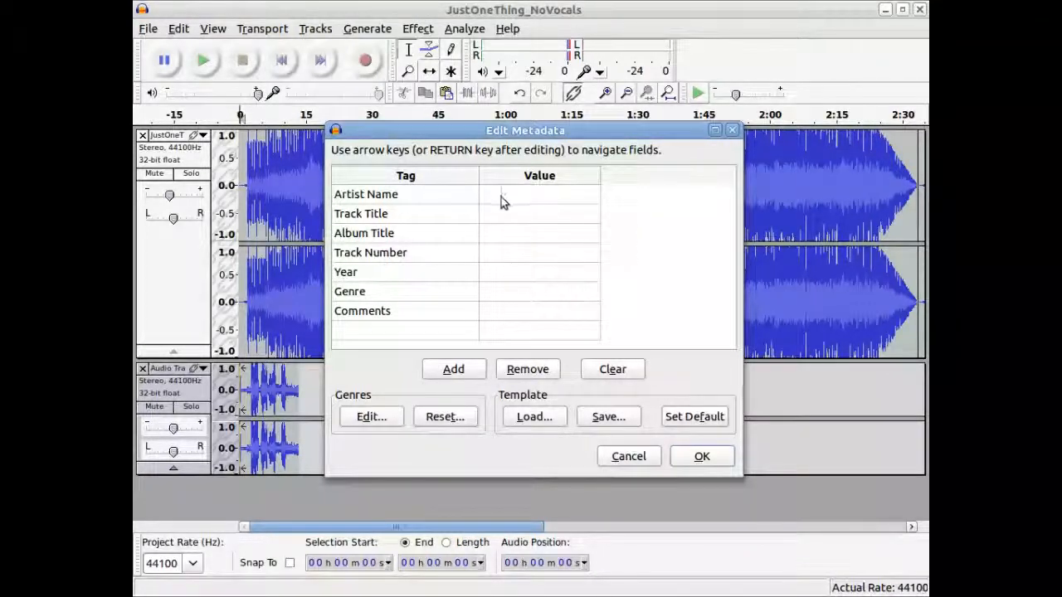
Enter artist AVIT Department and title commercial Demo, accept metadata and the stereo mixdown warning
left_click(537, 194)
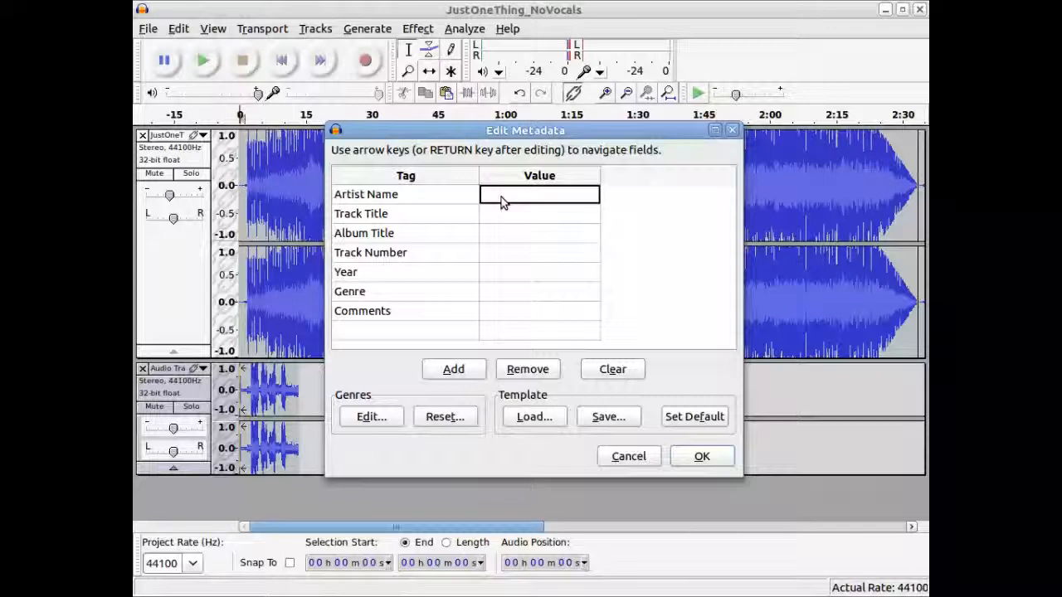
type("M")
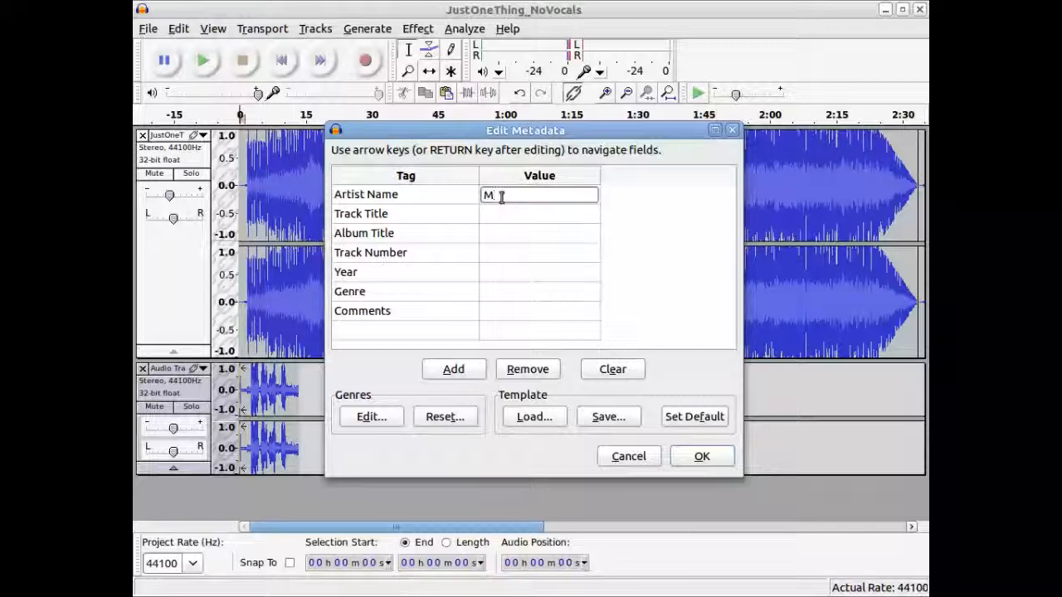
type("Al")
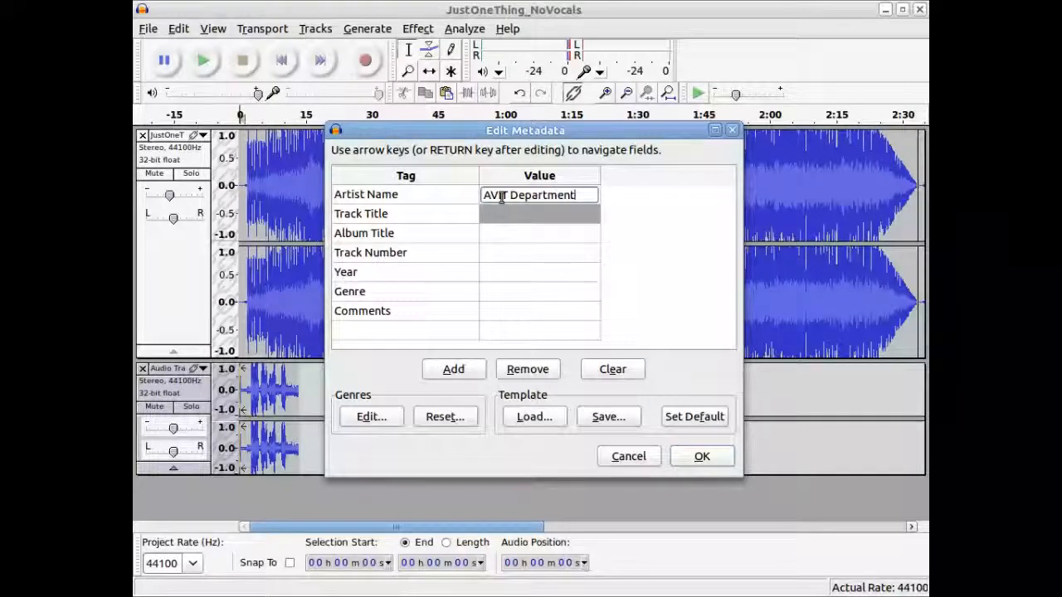
left_click(539, 212)
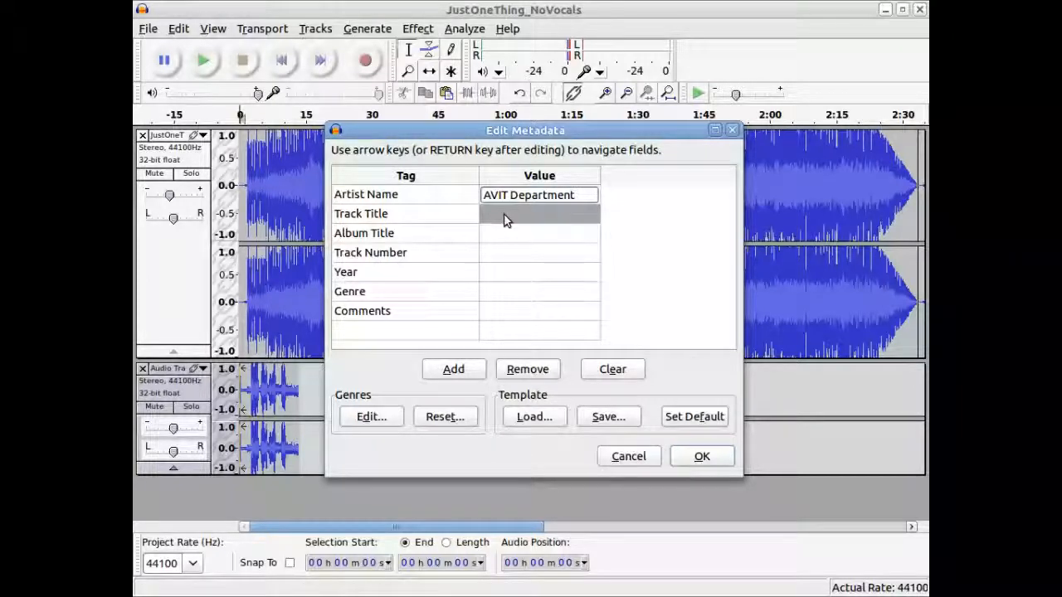
type("d")
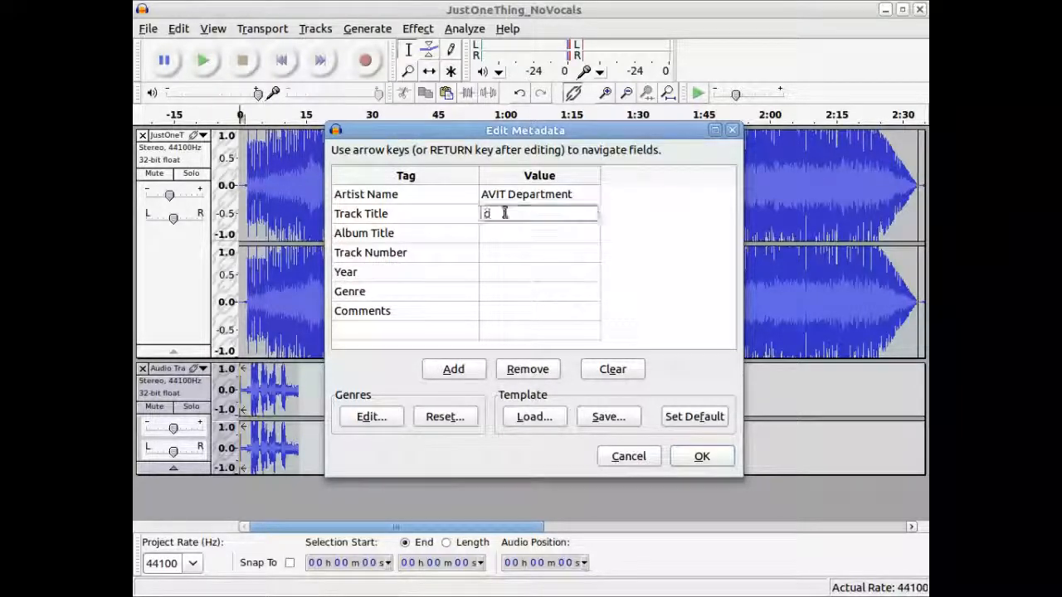
type("commercial")
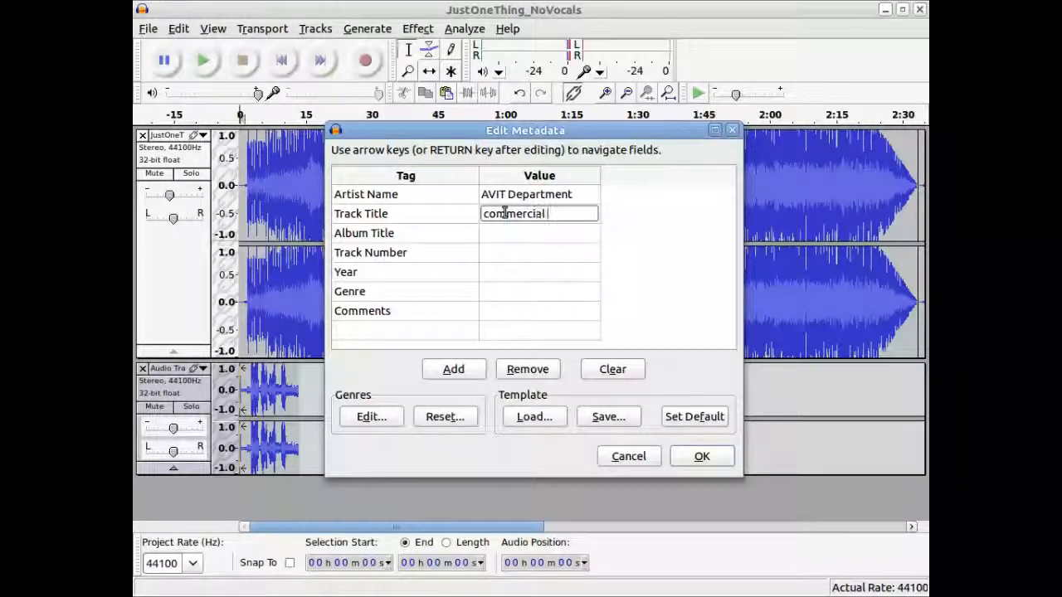
type("Demo")
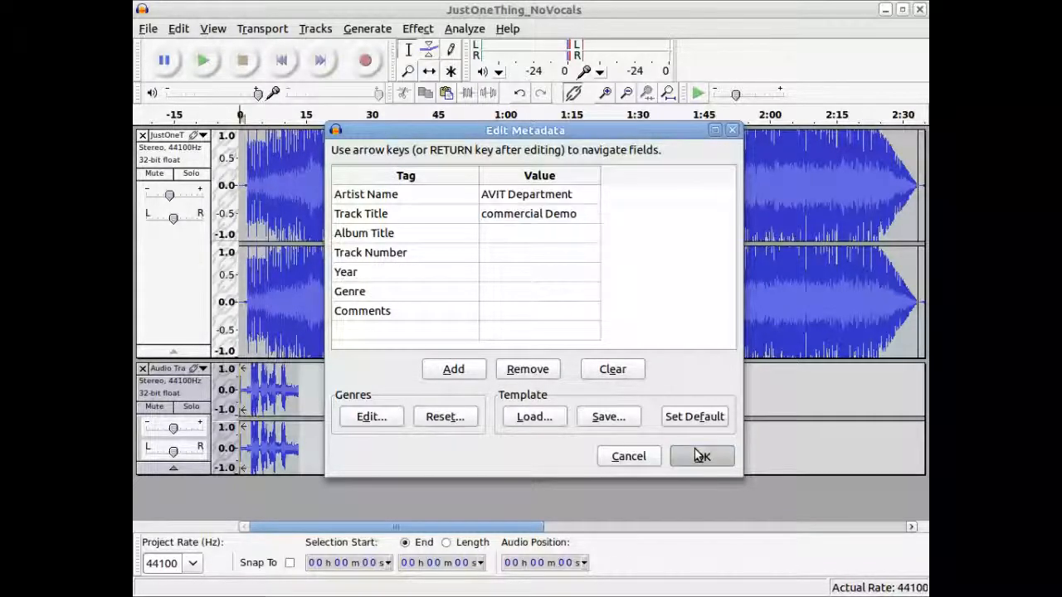
left_click(701, 456)
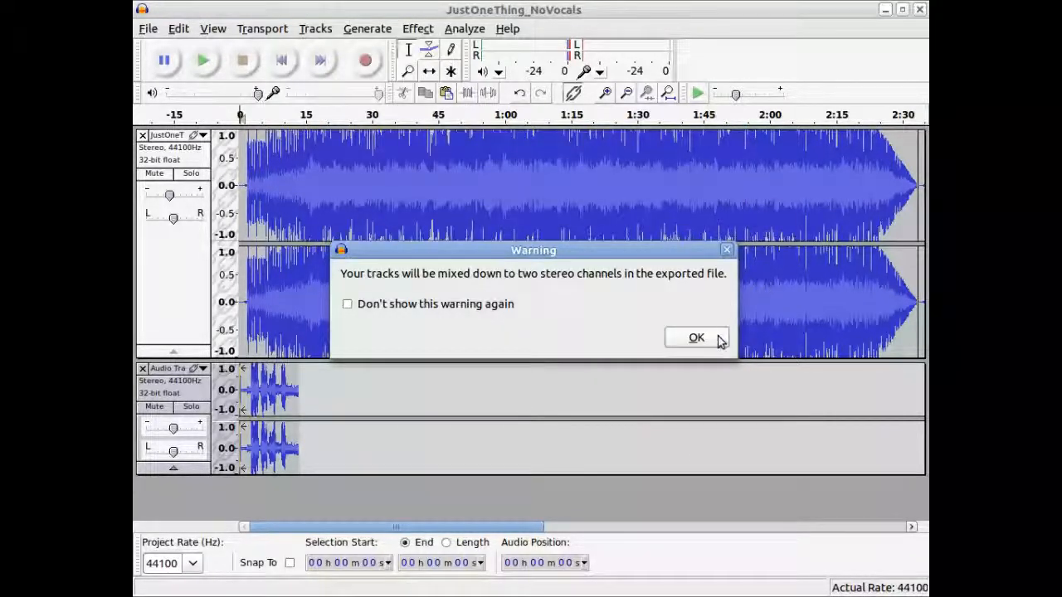
left_click(695, 337)
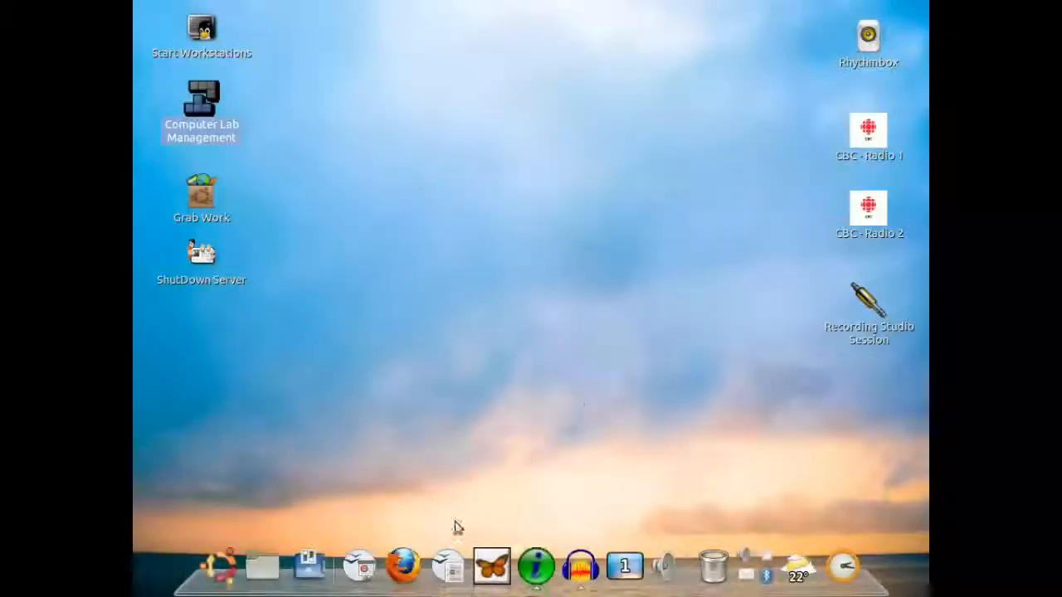
Browse from Places into the Music folder to reach MyCommercial with the .aup, data folder and MP3
left_click(262, 566)
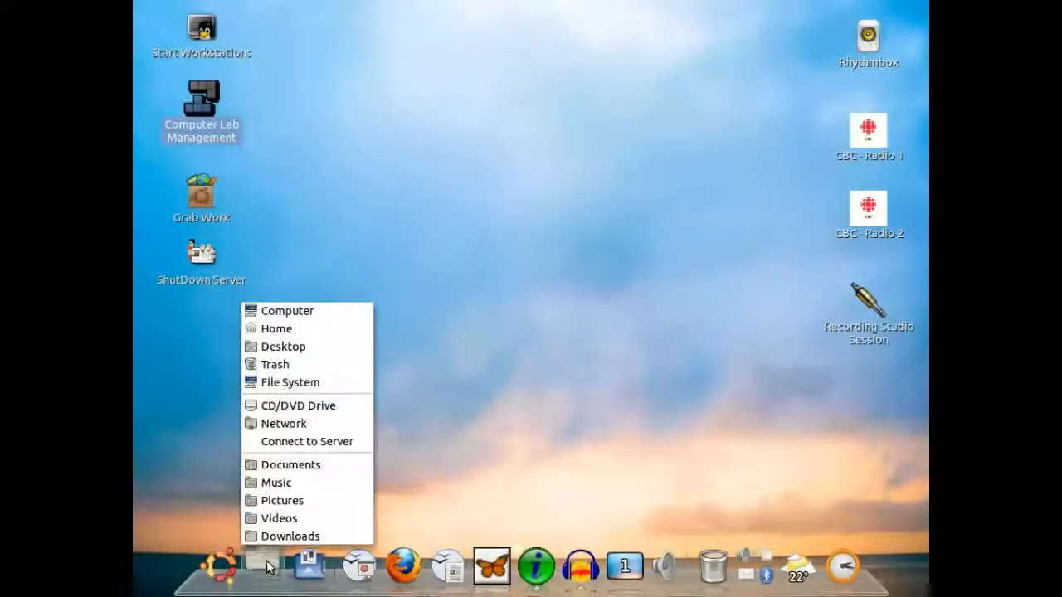
mouse_move(277, 483)
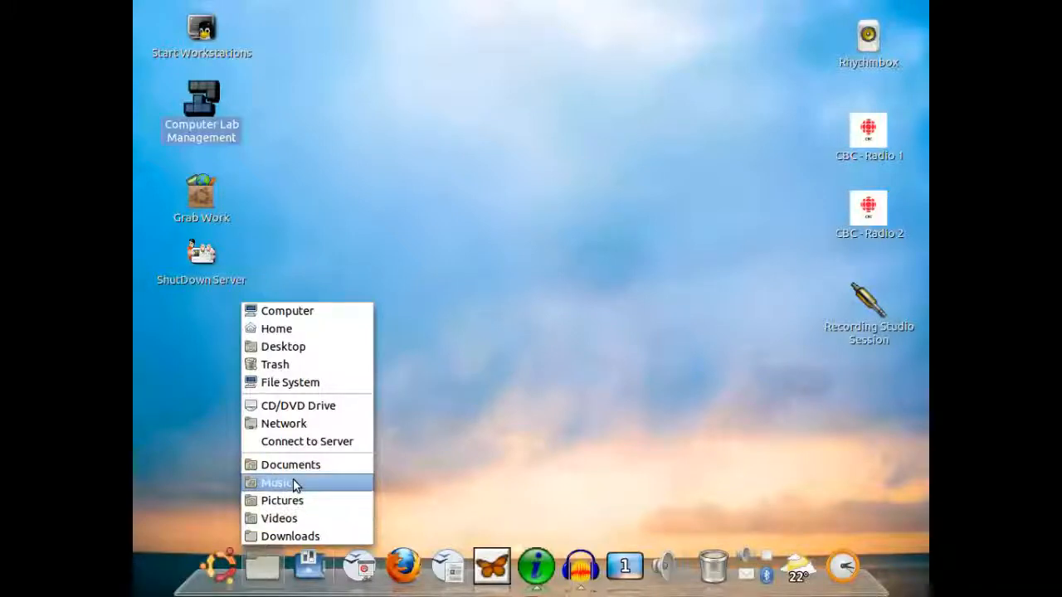
left_click(277, 483)
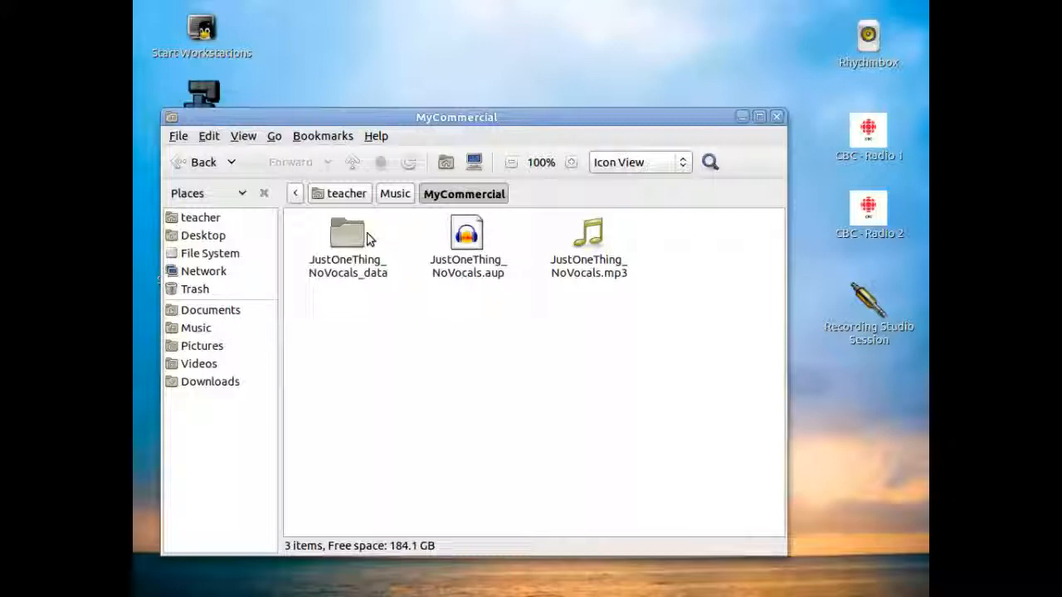
mouse_move(382, 251)
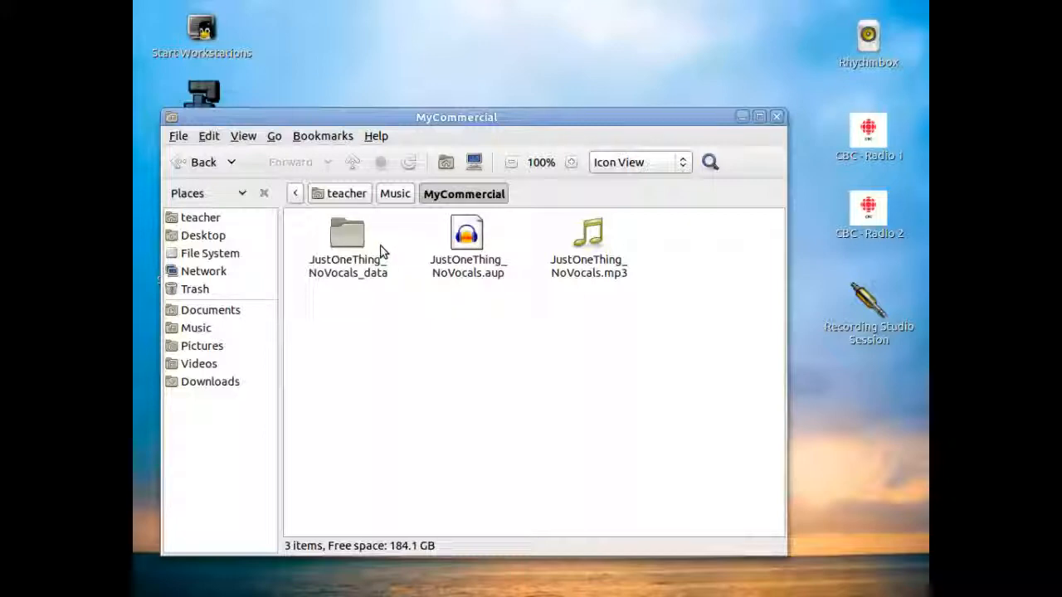
mouse_move(597, 319)
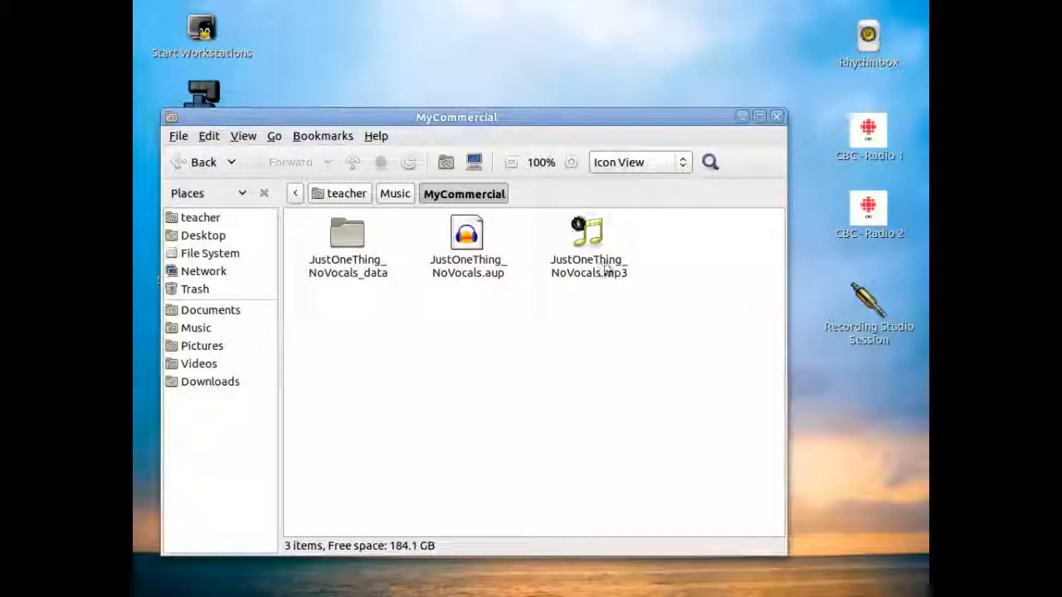
Play JustOneThing_NoVocals.mp3 in Totem and move the player window aside
left_click(589, 241)
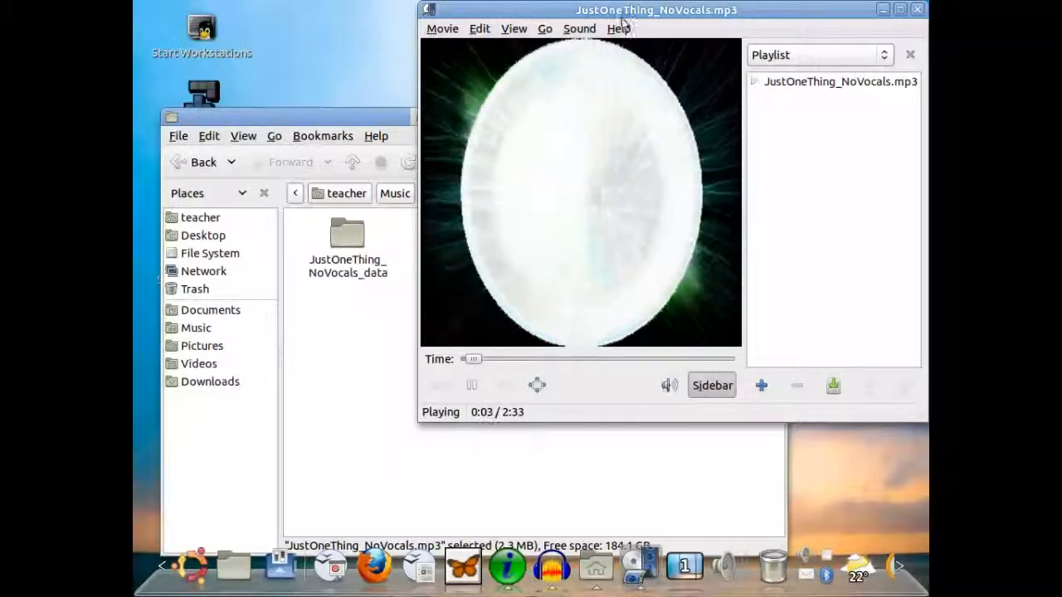
left_click_drag(655, 10, 597, 60)
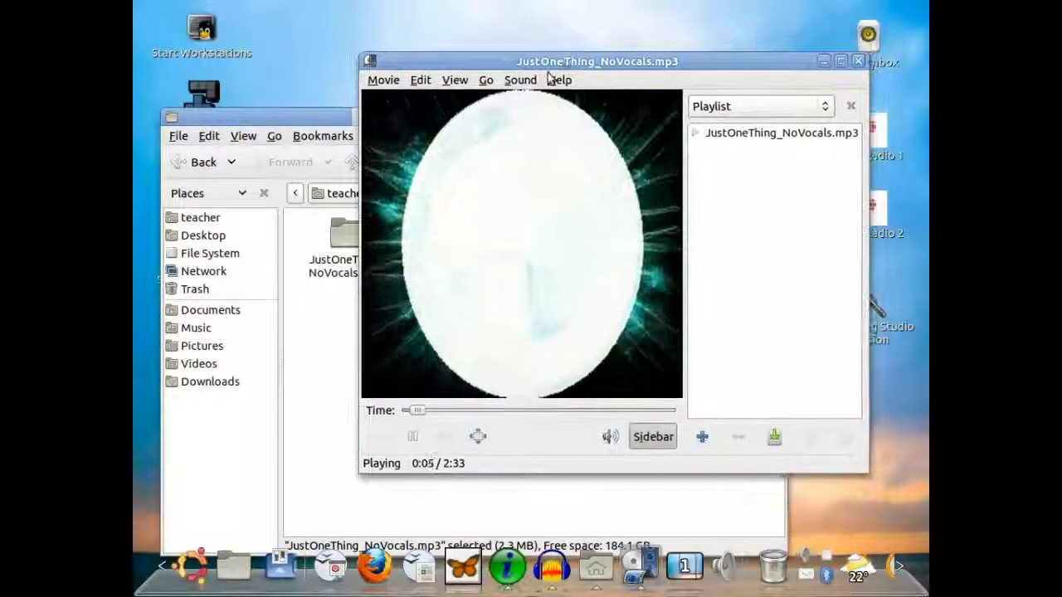